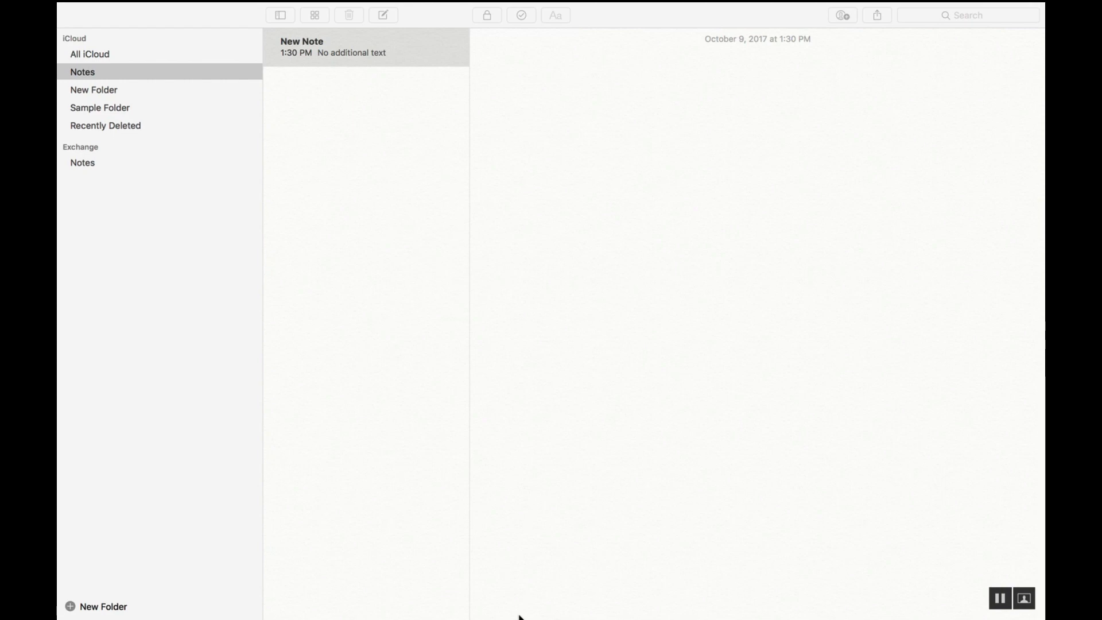
mouse_move(433, 577)
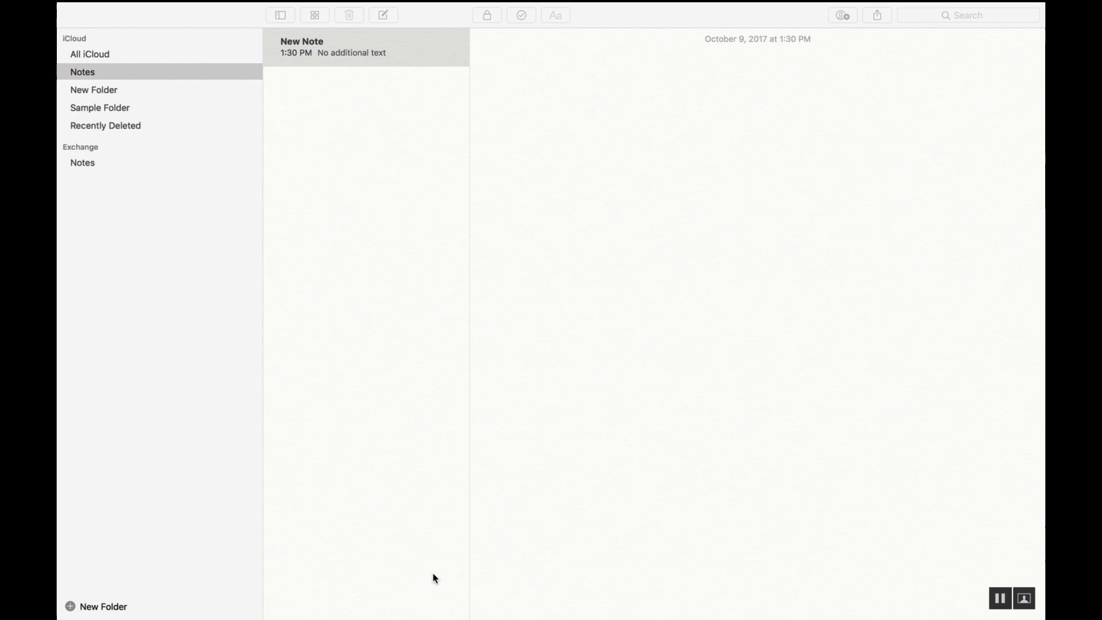
mouse_move(352, 505)
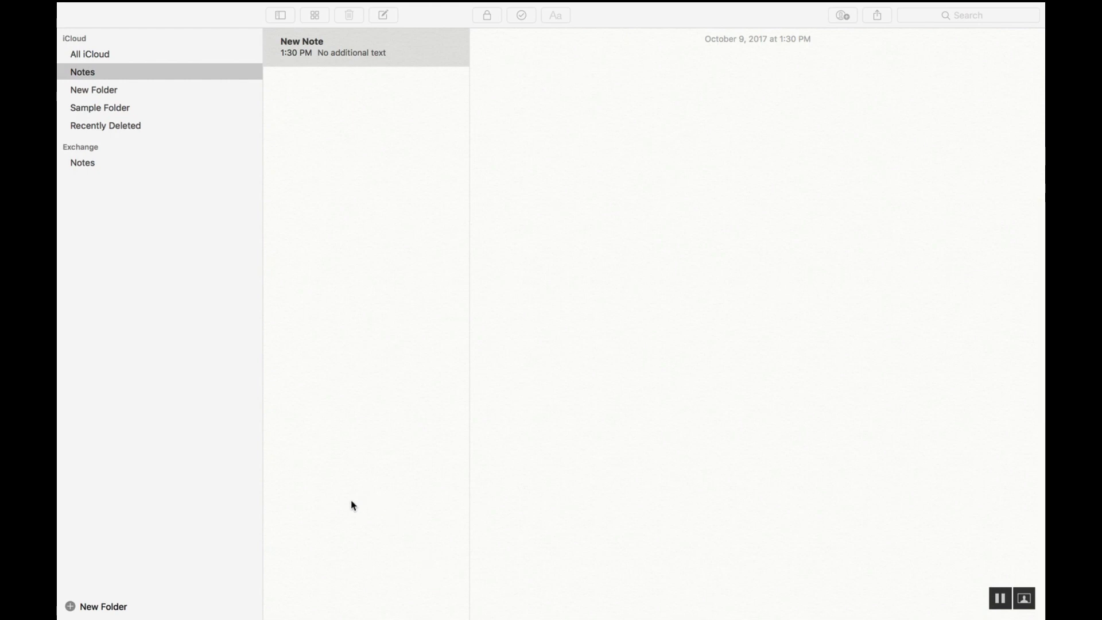
mouse_move(289, 77)
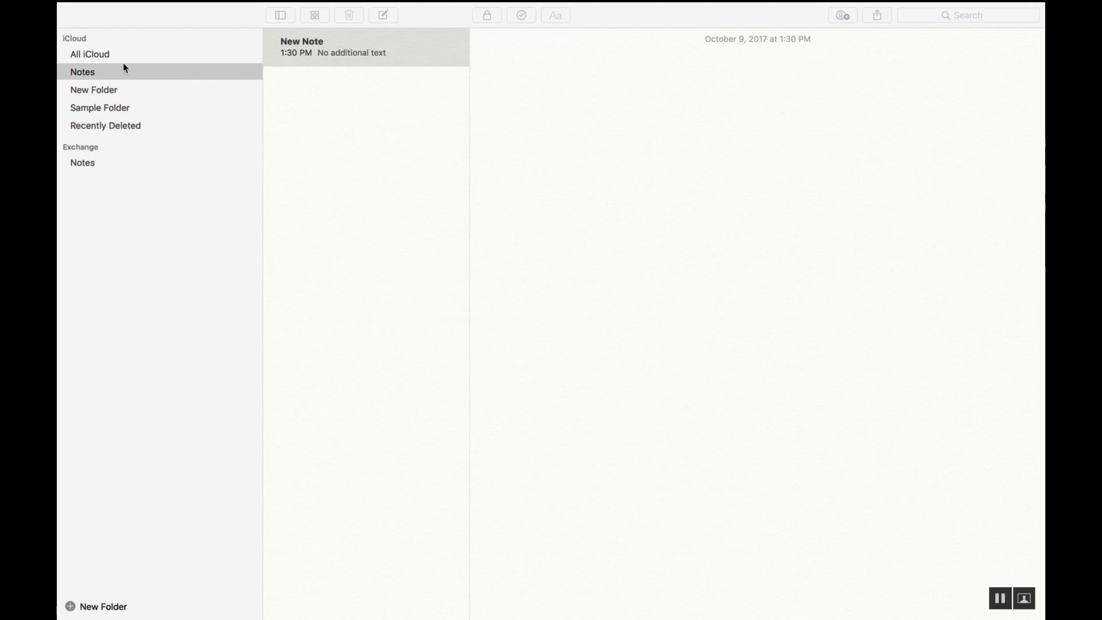
mouse_move(90, 122)
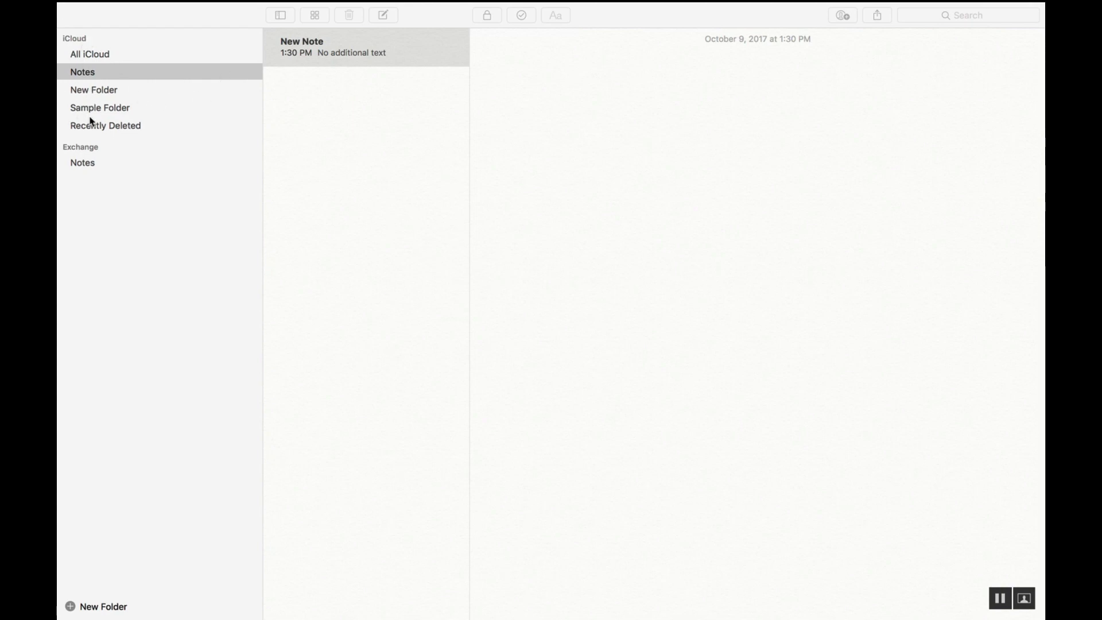
mouse_move(101, 132)
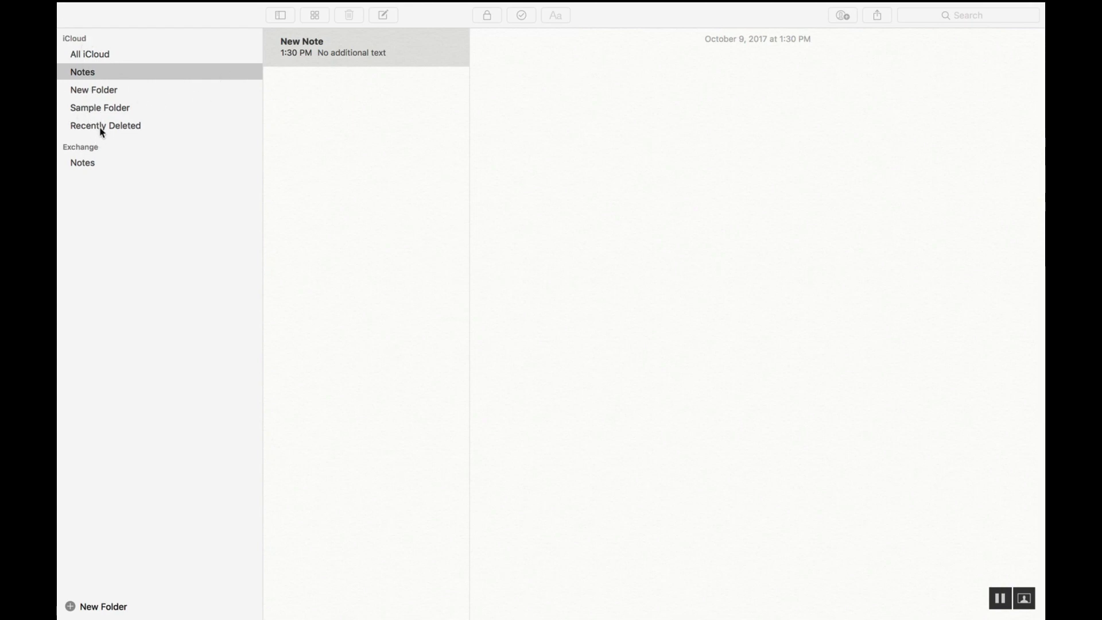
mouse_move(92, 55)
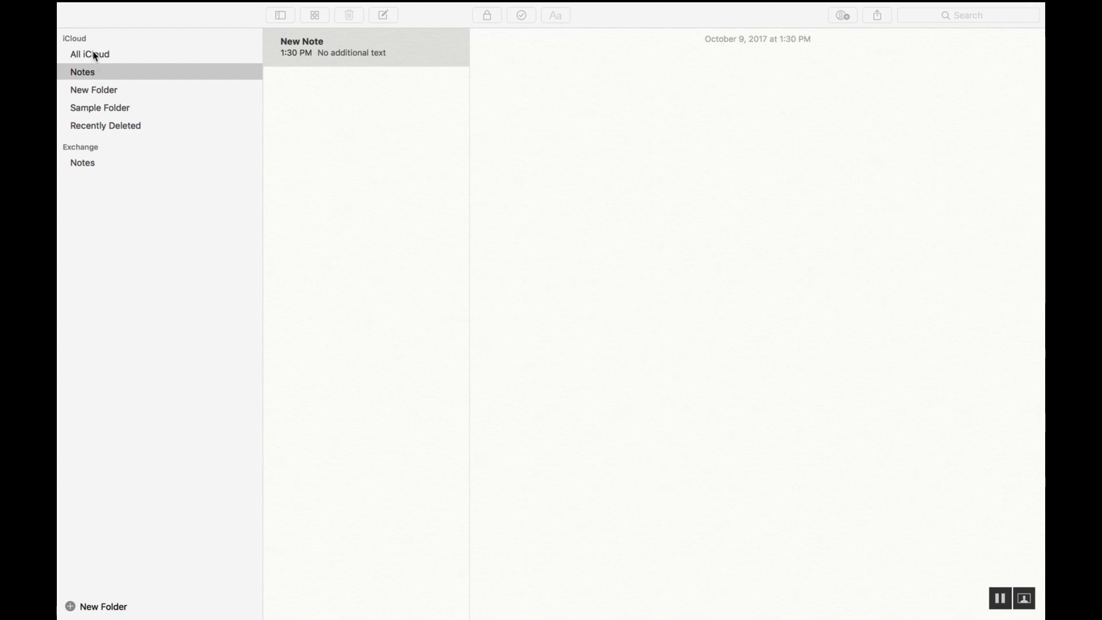
mouse_move(89, 605)
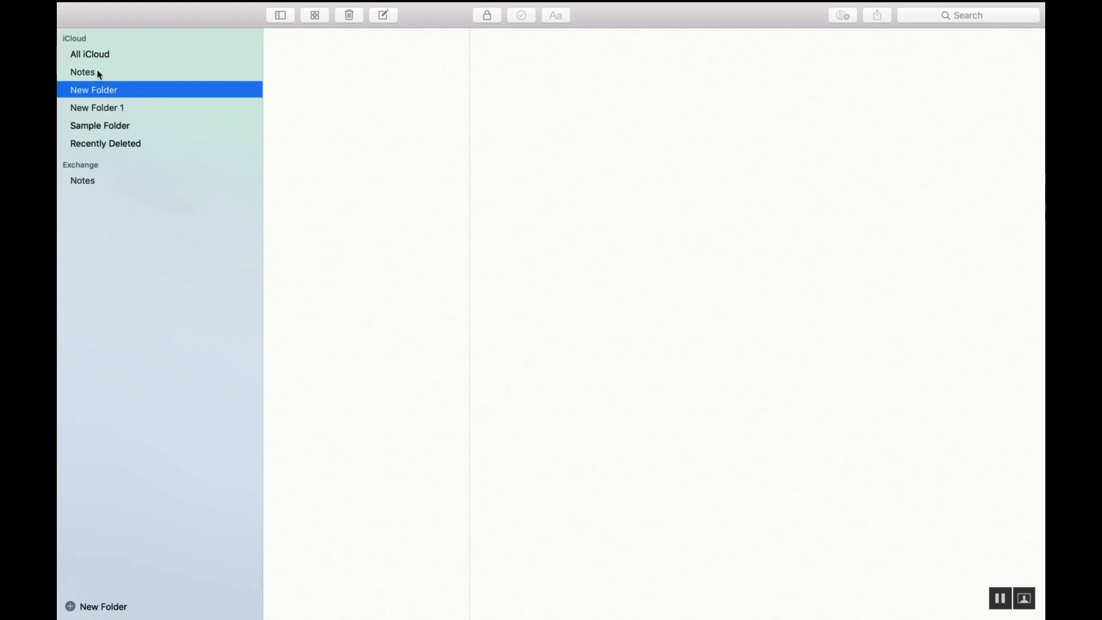
Visit the Notes folder, then return to the empty New Folder.
left_click(82, 71)
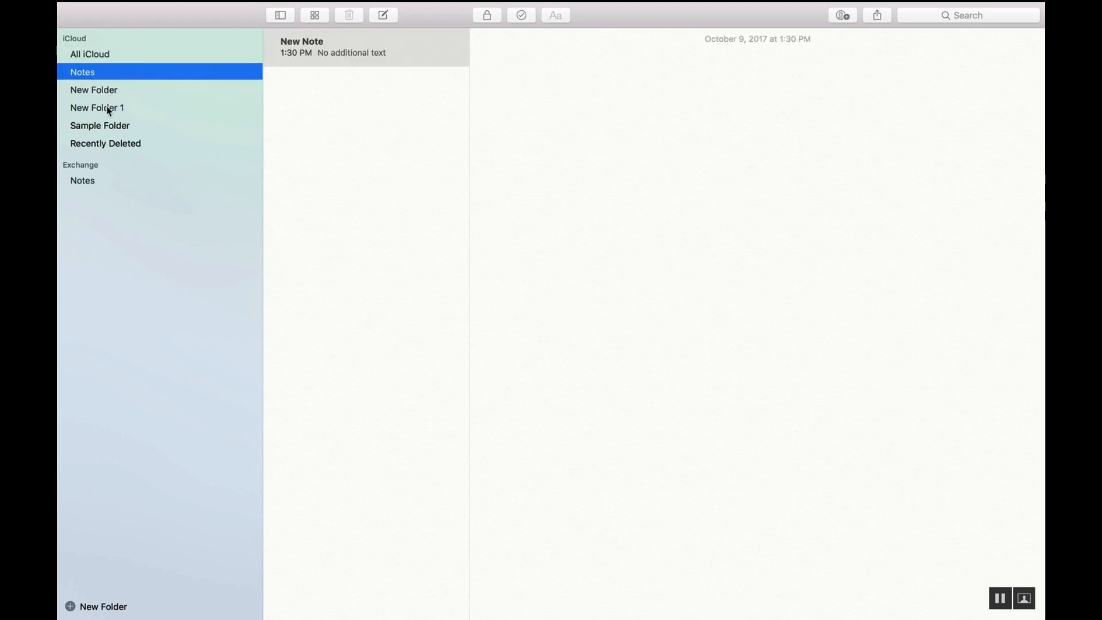
left_click(93, 89)
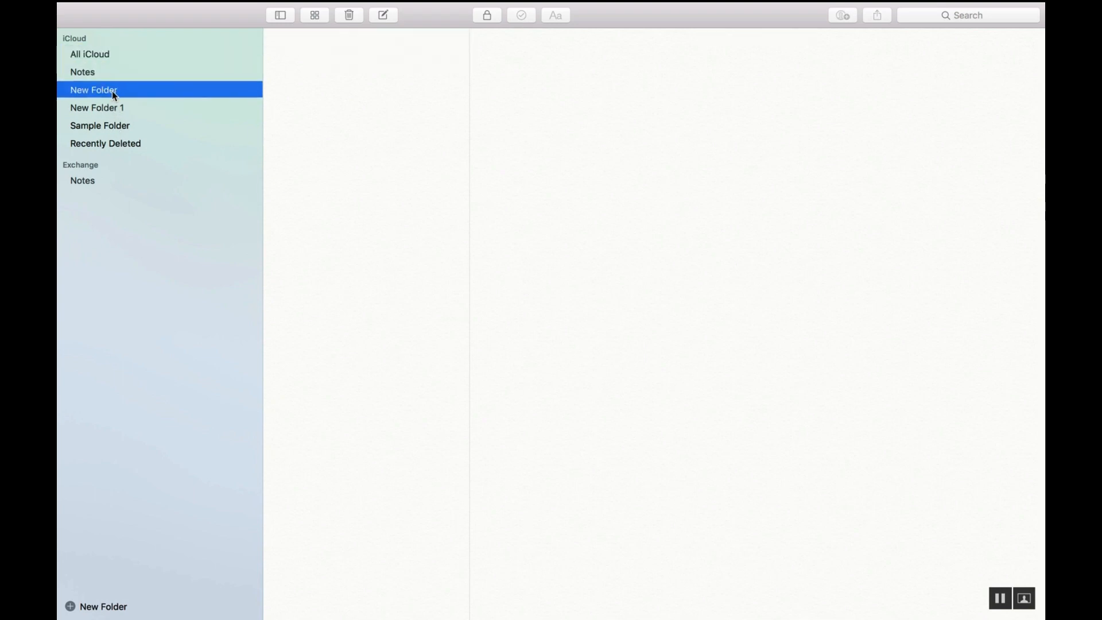
mouse_move(299, 37)
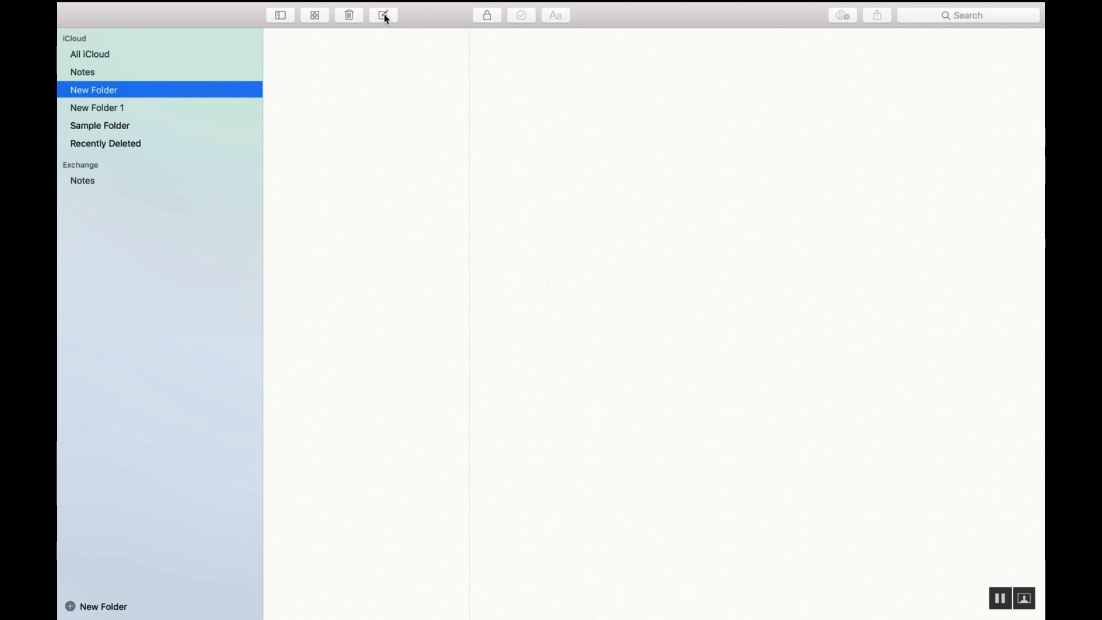
Create a new note in New Folder reading 'Allow to type', correcting the misspelled 'tyoe'.
left_click(383, 15)
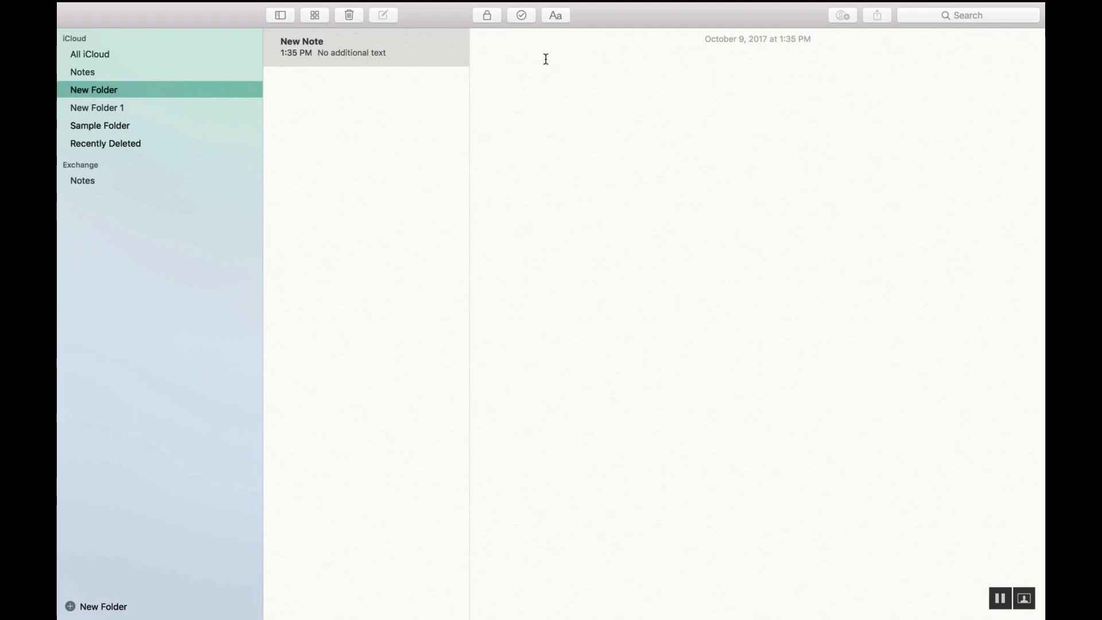
type("aLO")
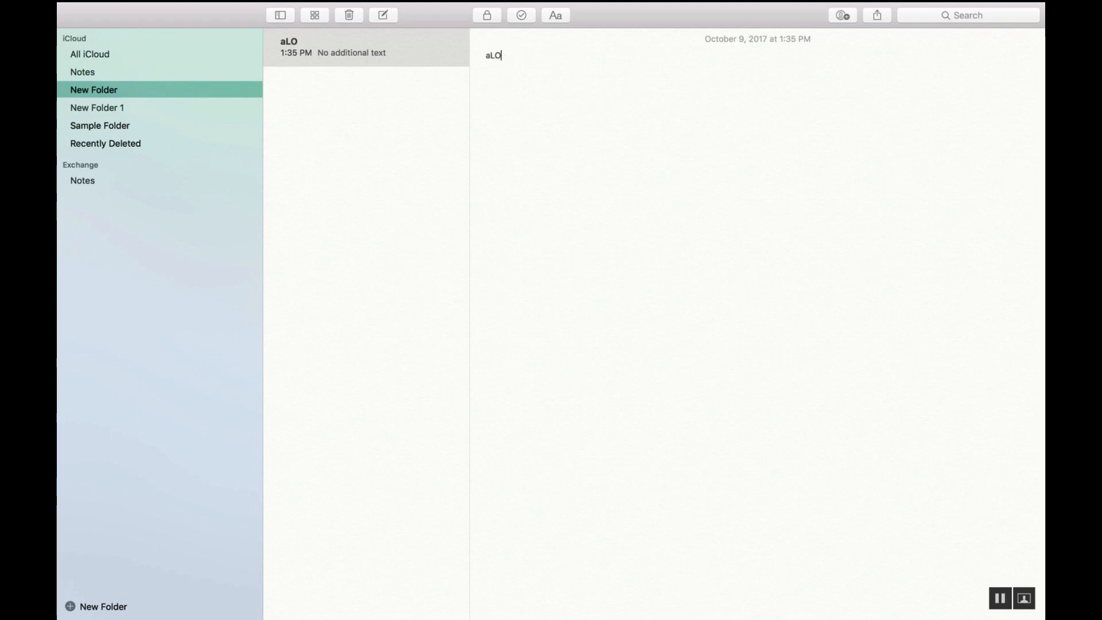
type("Allow")
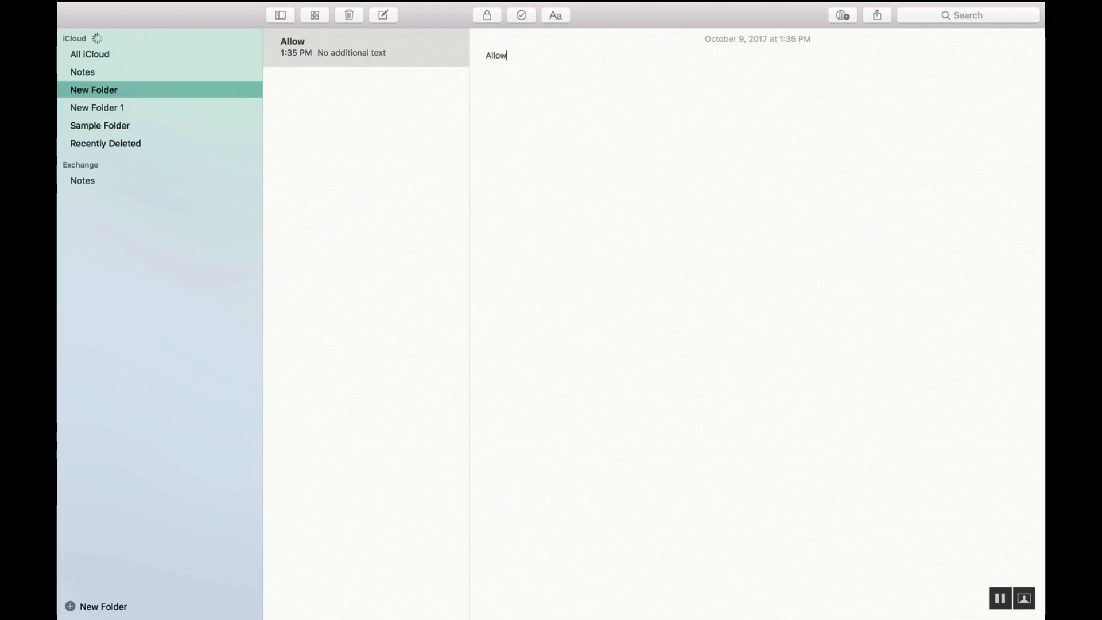
type("to tyoe")
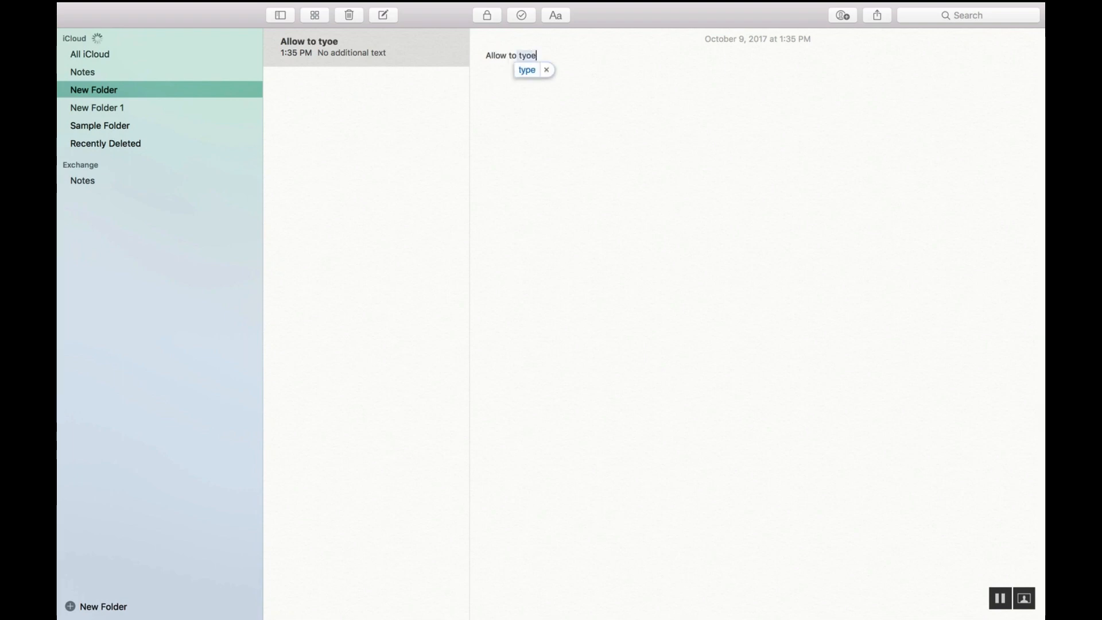
left_click(526, 70)
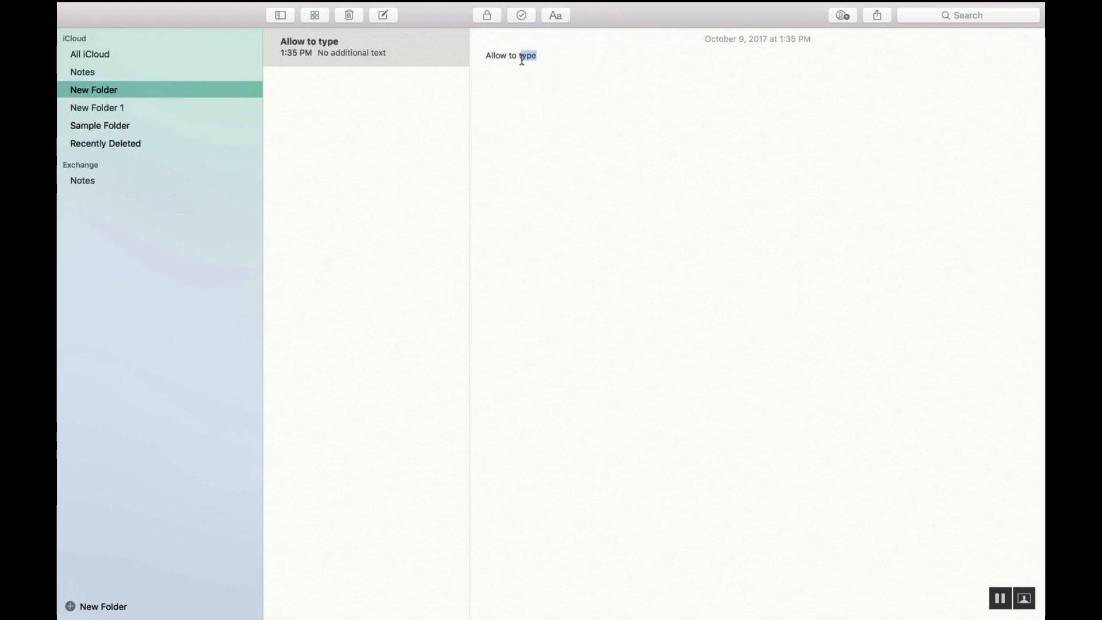
right_click(509, 55)
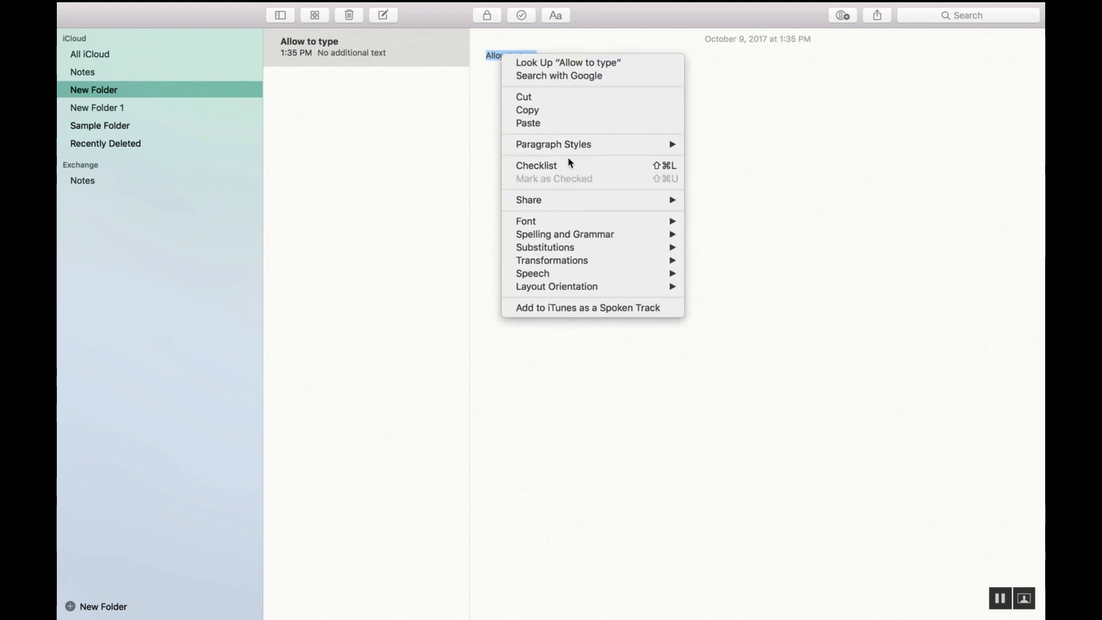
mouse_move(525, 220)
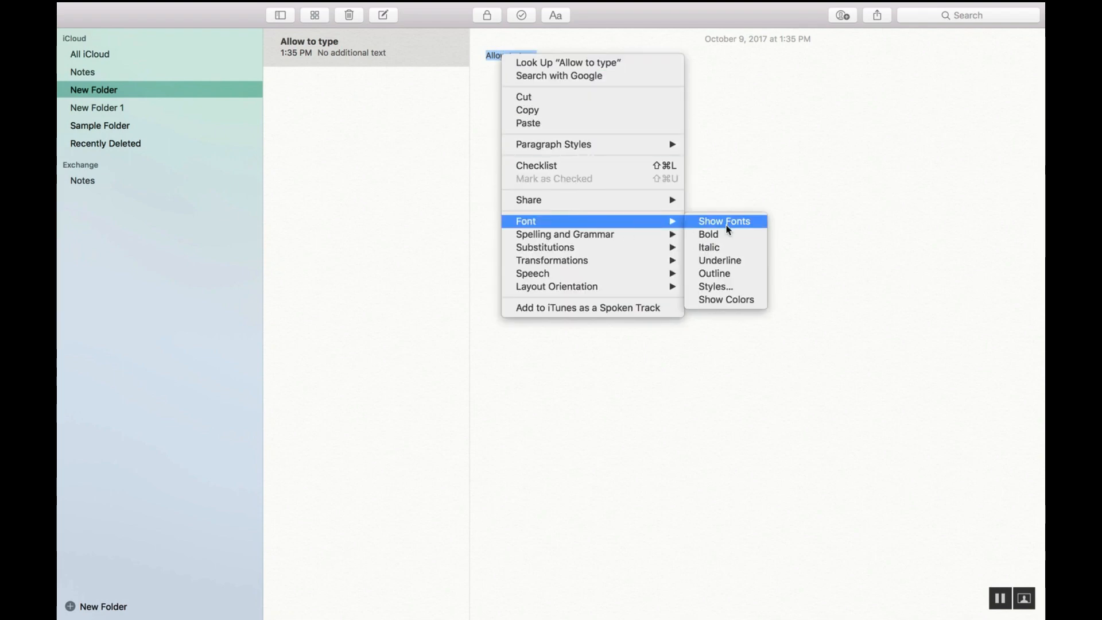
left_click(723, 220)
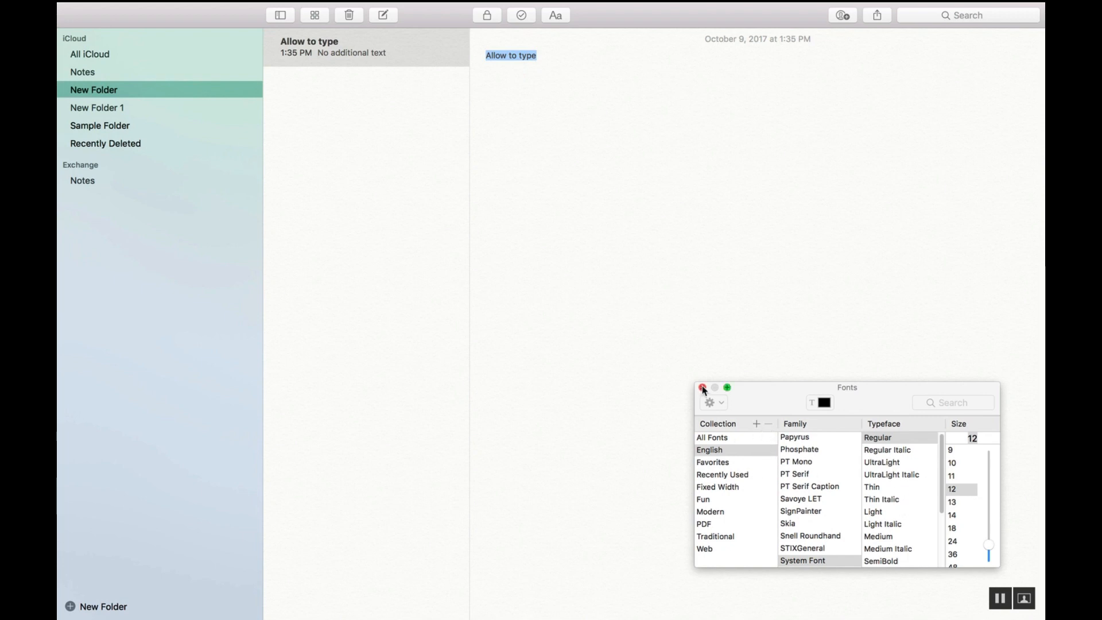
left_click(701, 386)
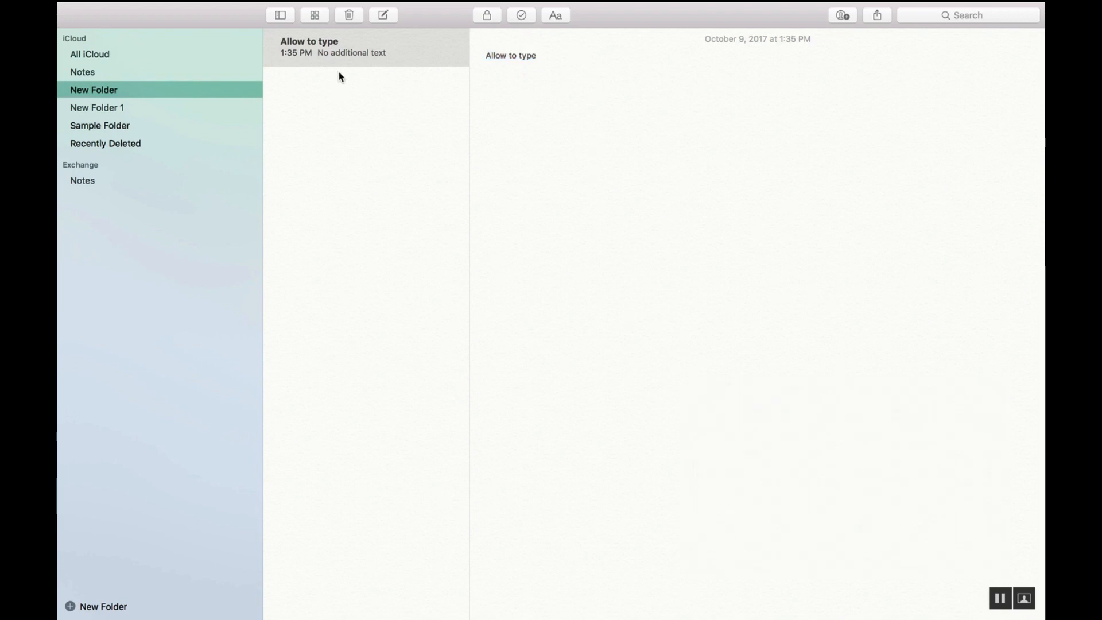
Delete the 'Allow to type' note and create a fresh blank note.
left_click(331, 46)
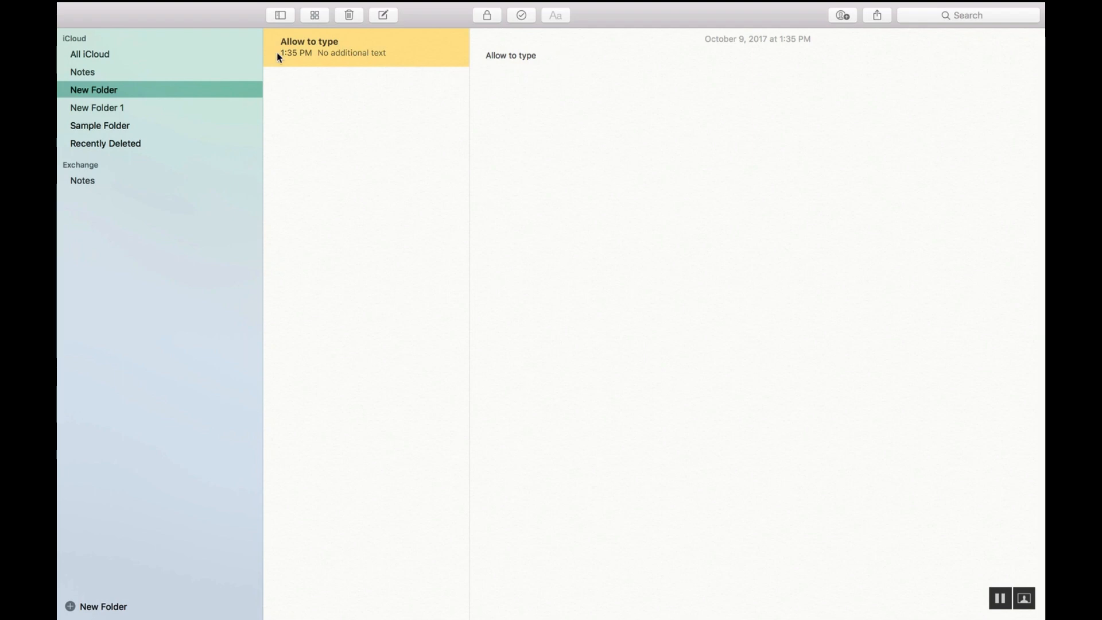
left_click(349, 15)
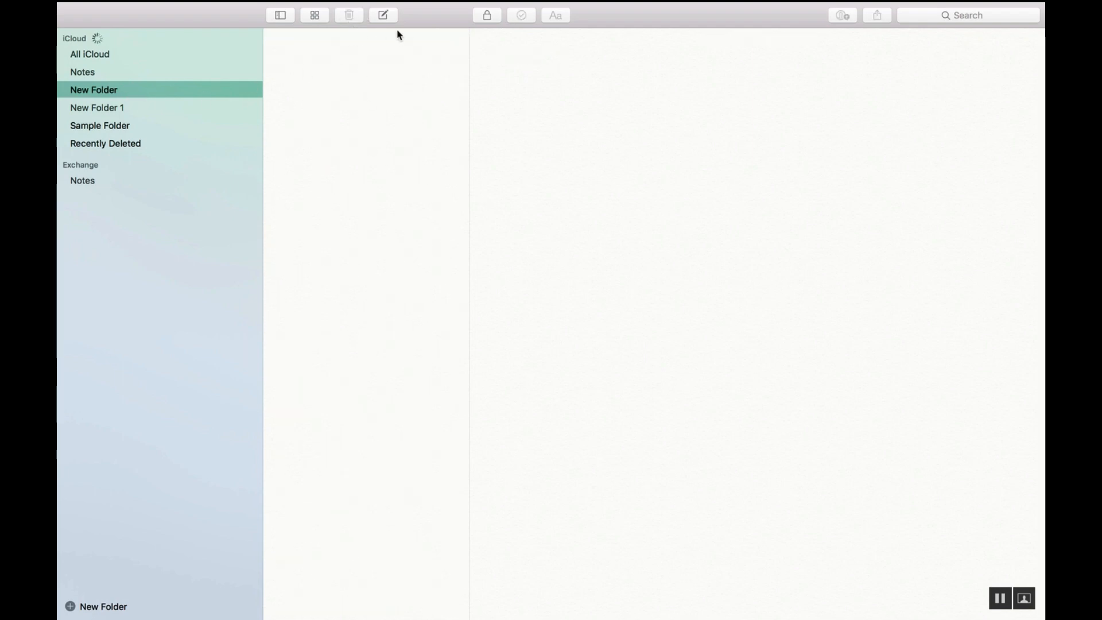
left_click(383, 15)
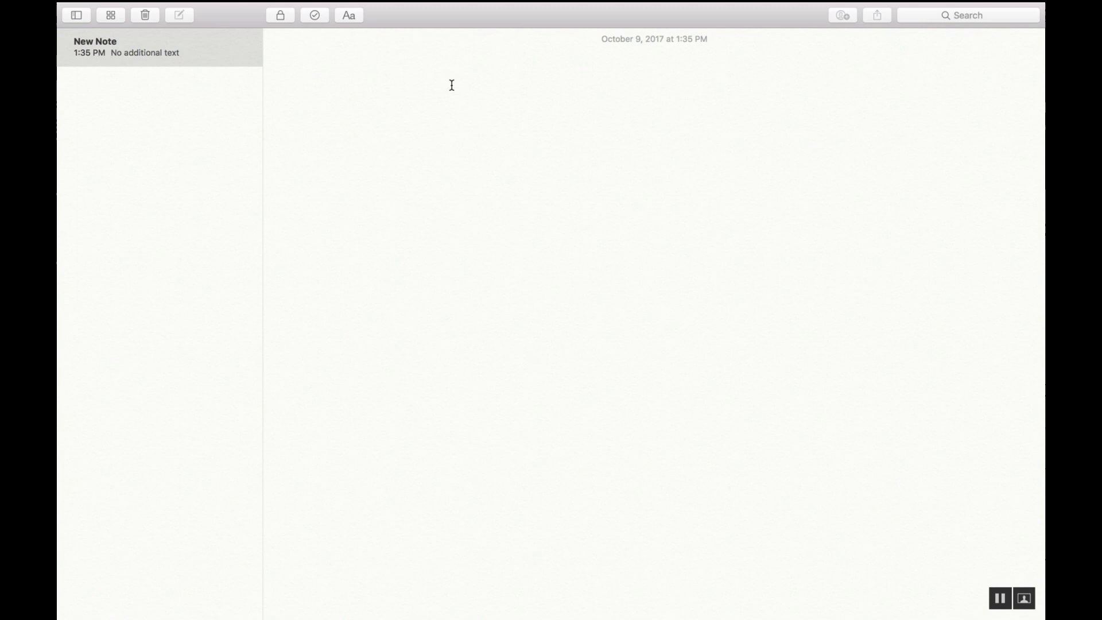
Show the folders list again and begin typing 'T d' into the blank note.
left_click(75, 15)
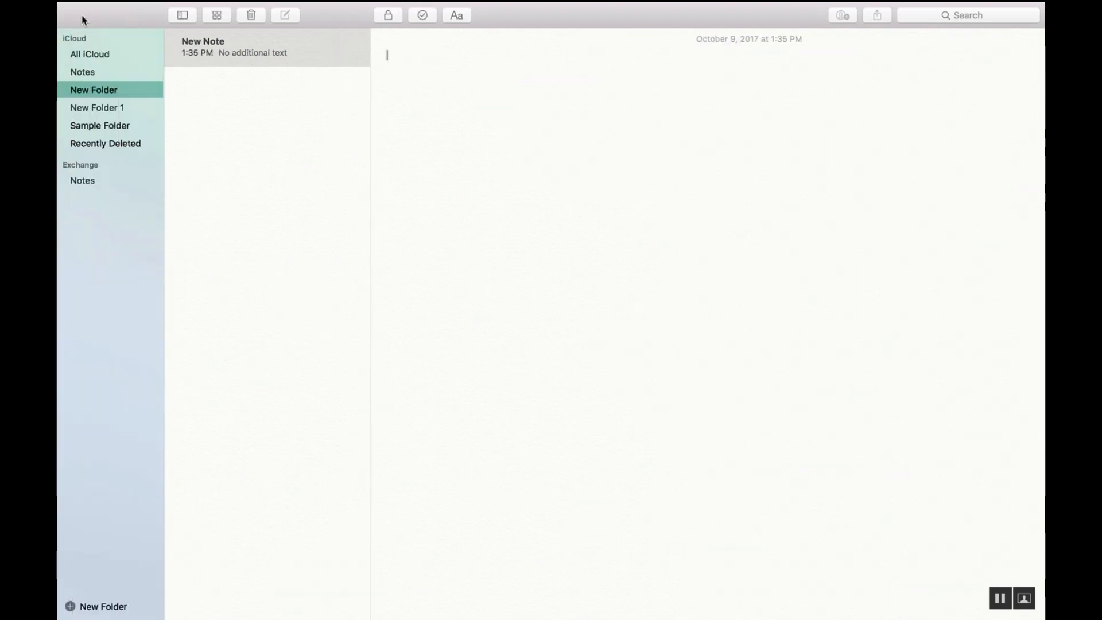
left_click(181, 15)
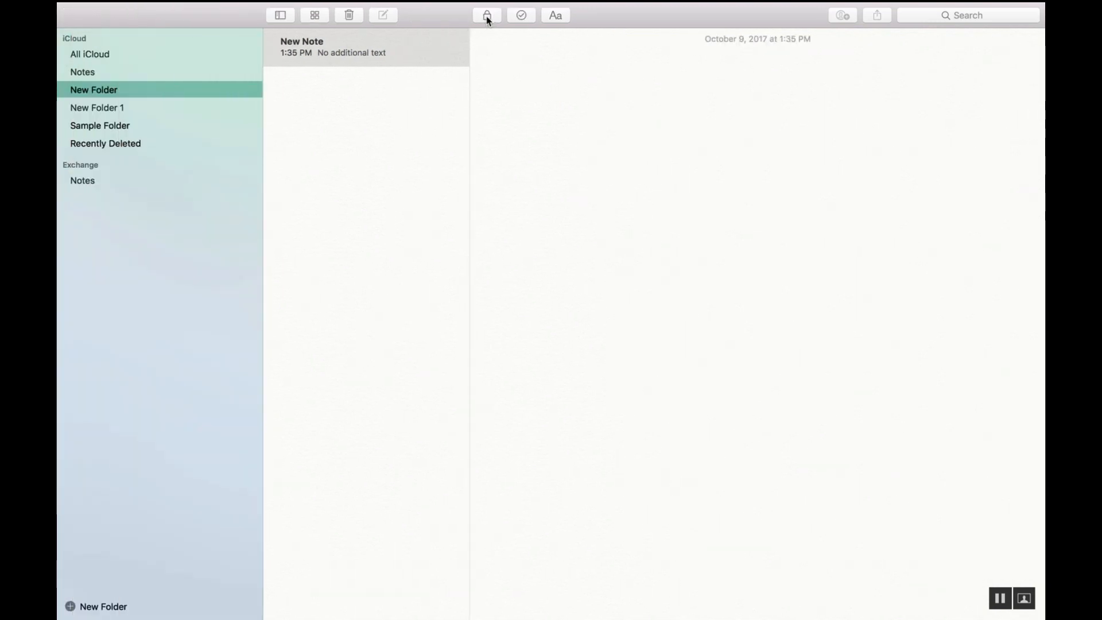
mouse_move(487, 15)
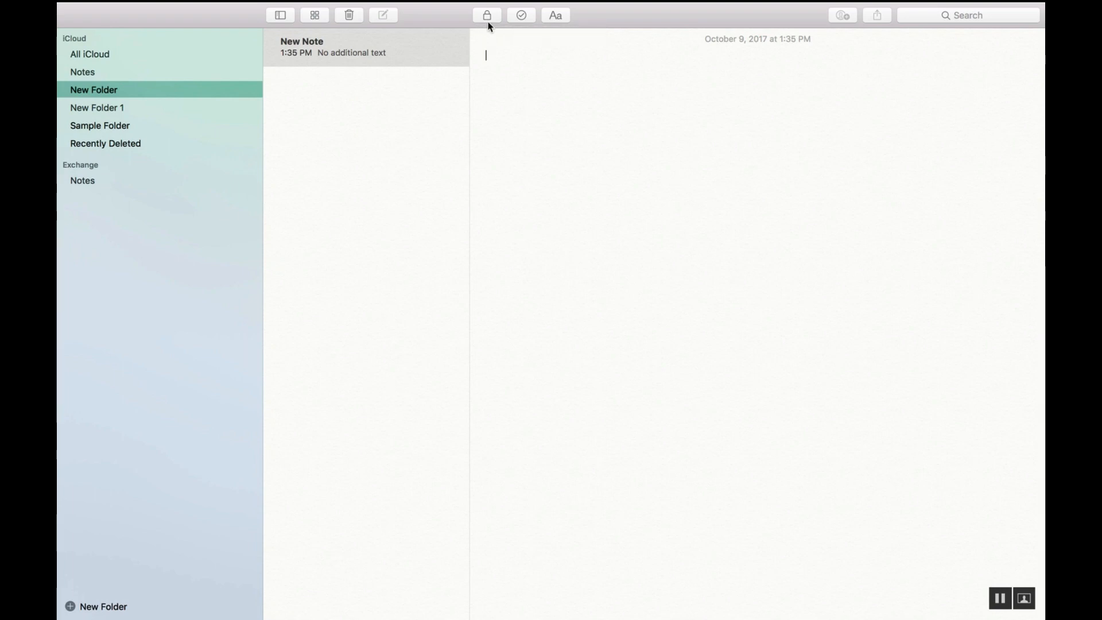
mouse_move(487, 15)
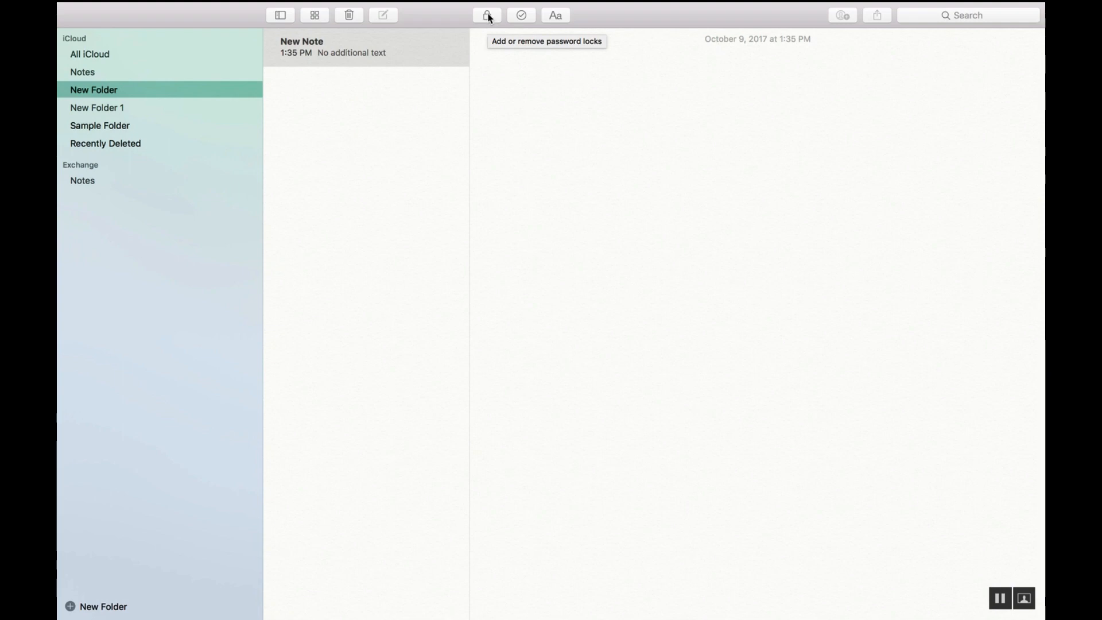
left_click(486, 55)
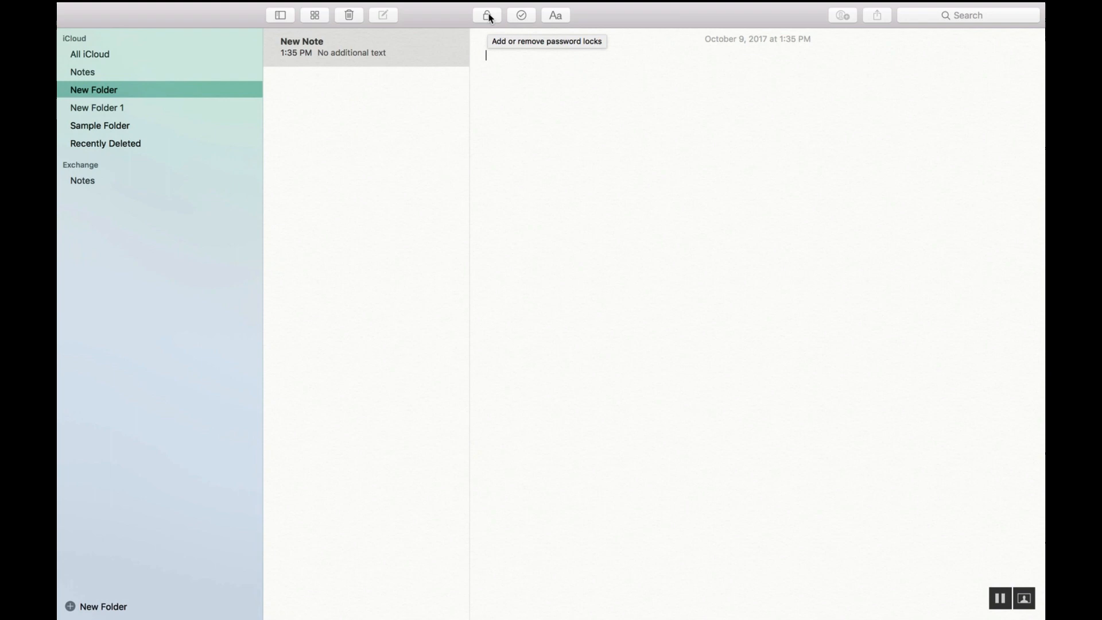
mouse_move(521, 15)
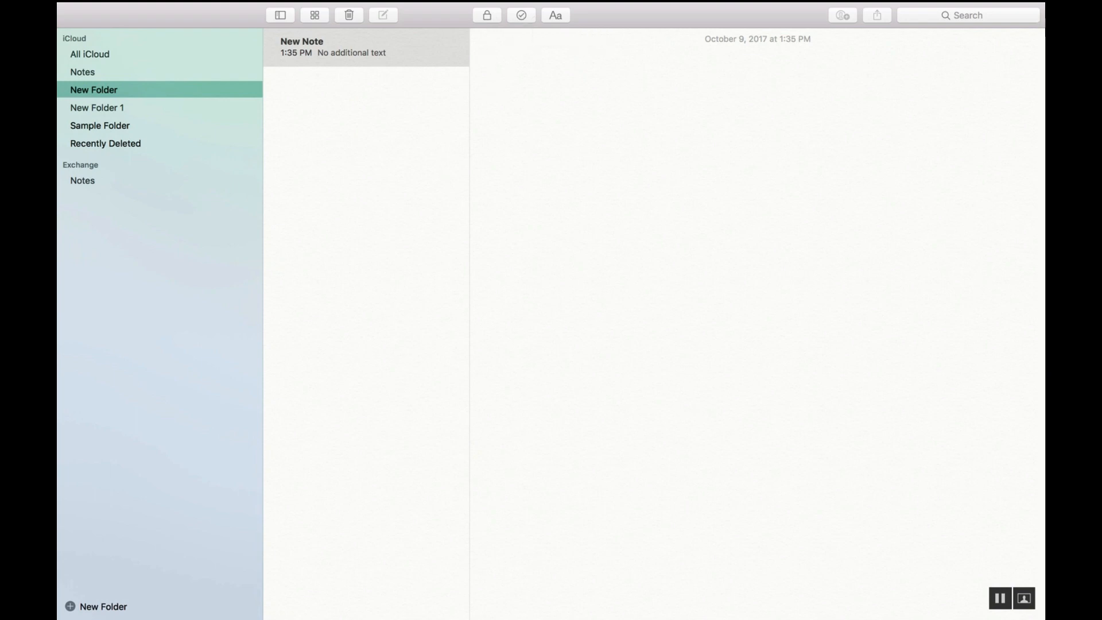
type("T d")
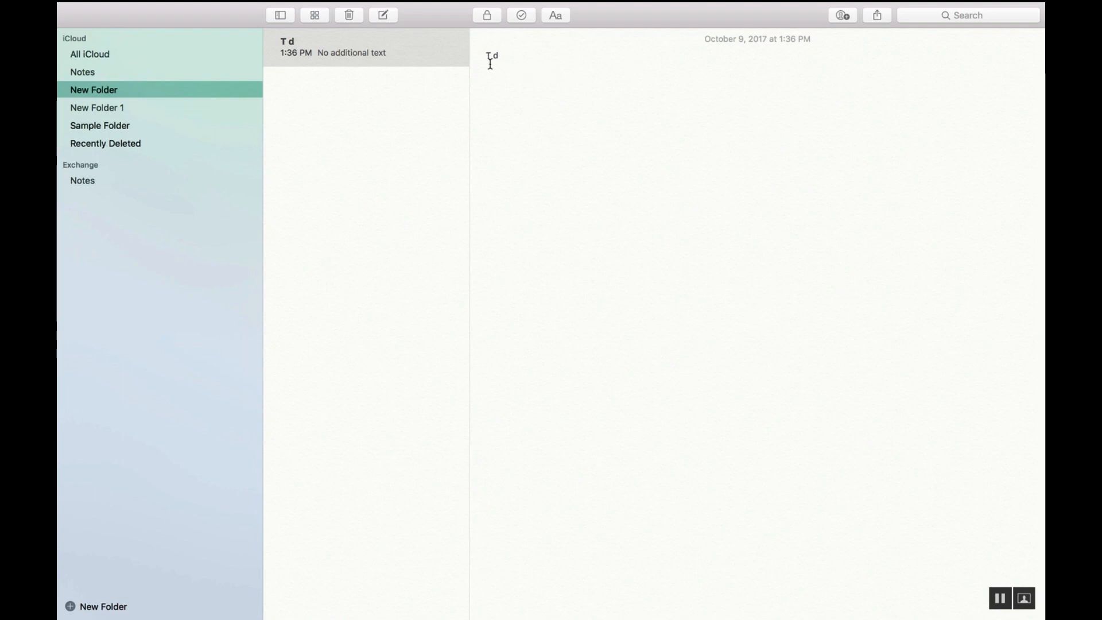
Title the note 'To do list' and add a checklist item 'Do homework'.
type("o")
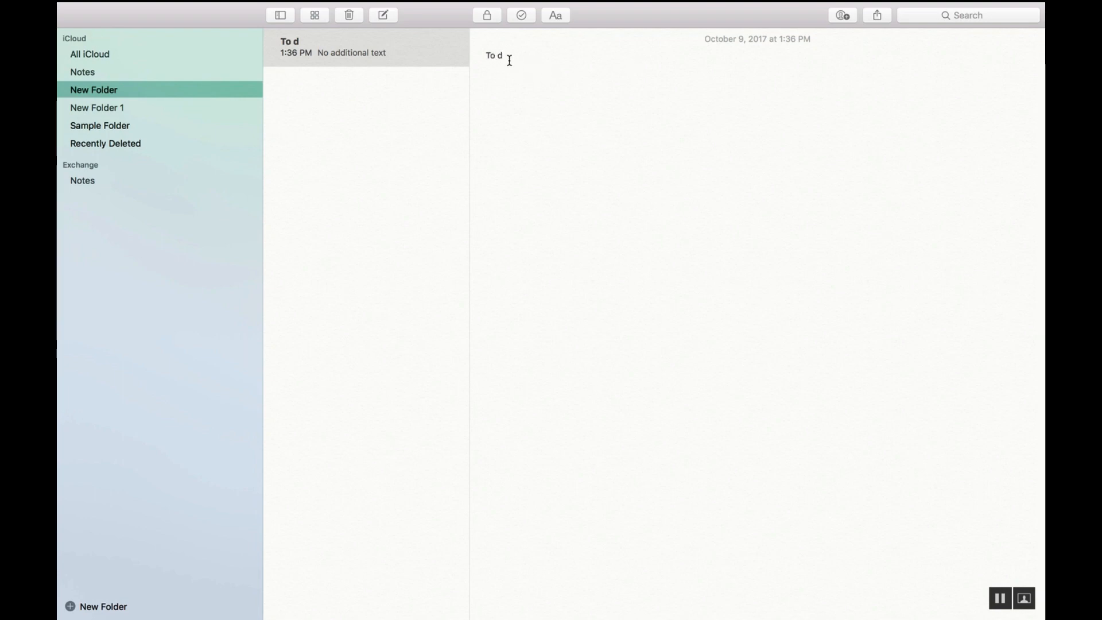
type("o list")
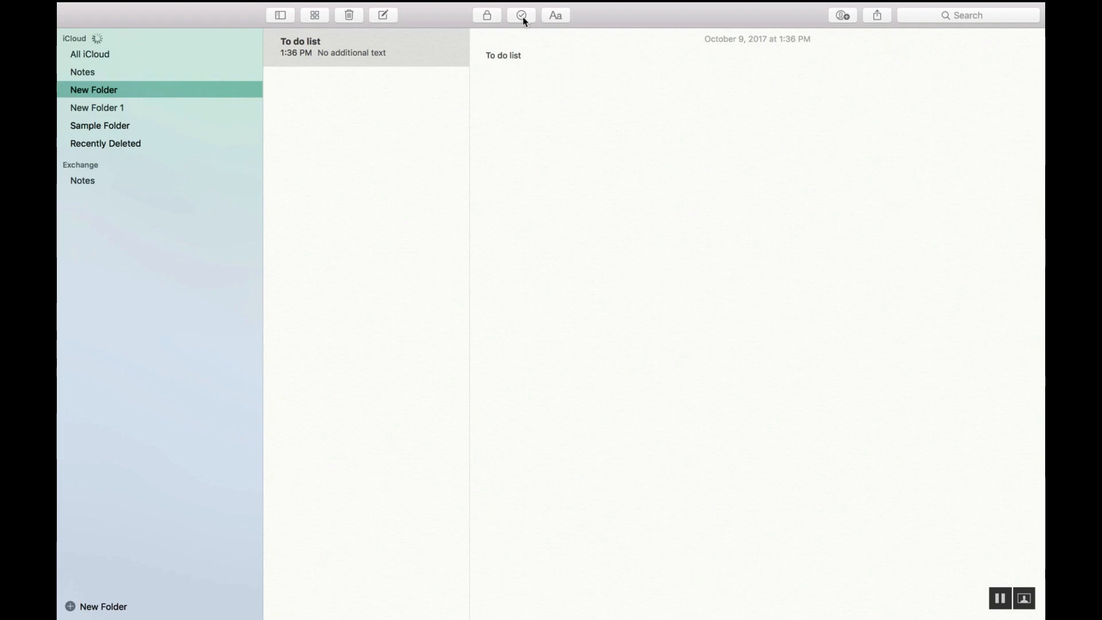
left_click(521, 15)
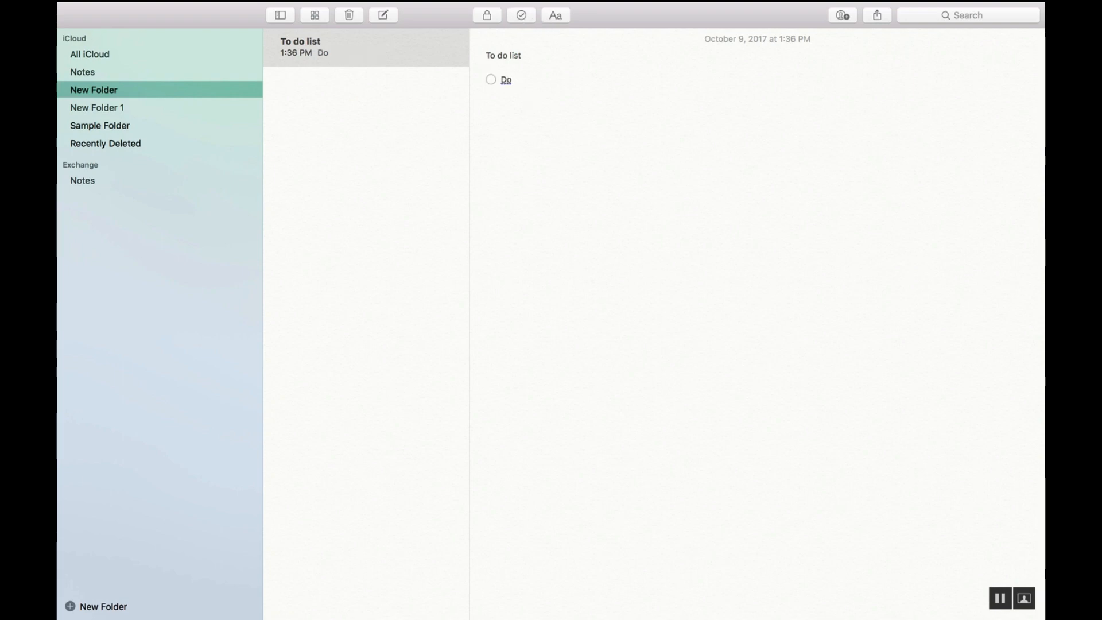
type("homework")
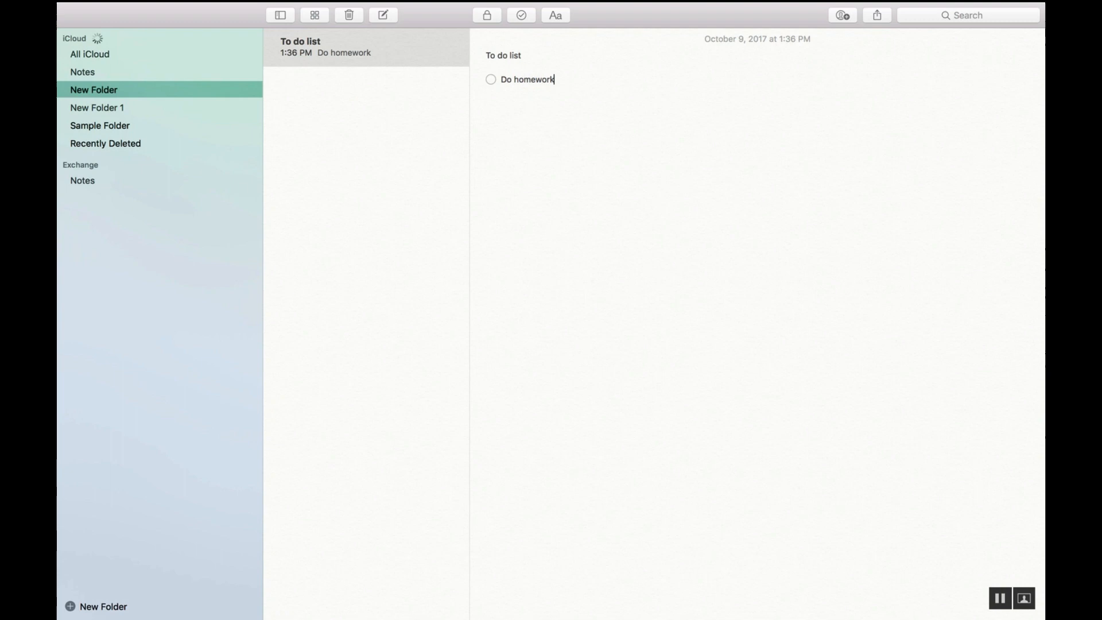
key("Return")
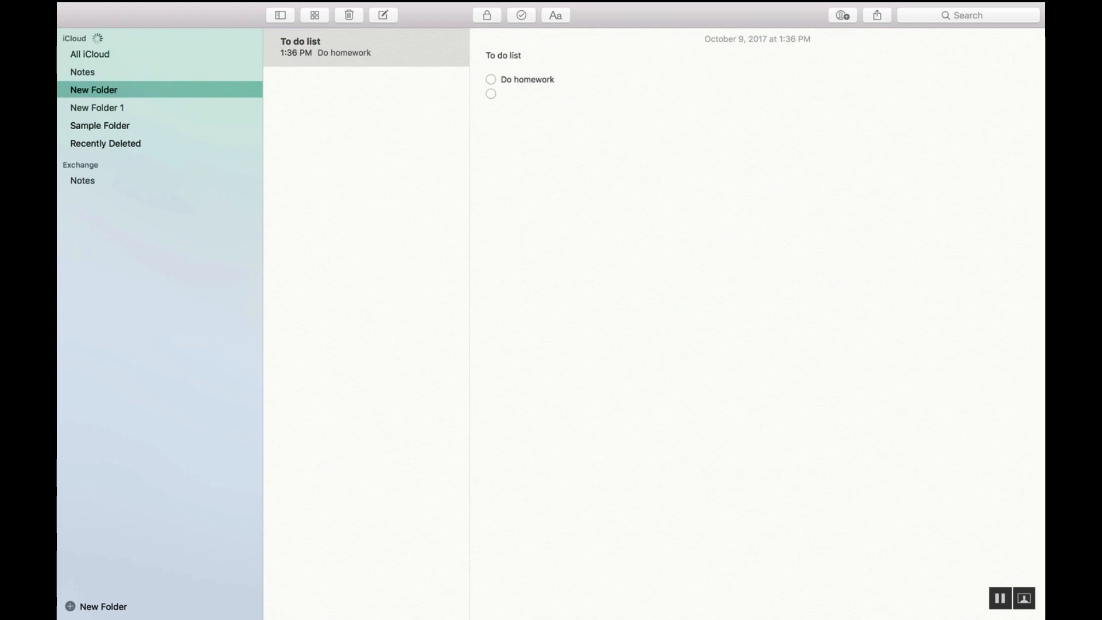
Add checklist item 'Take out the trash' and mark 'Do homework' as done.
type("t")
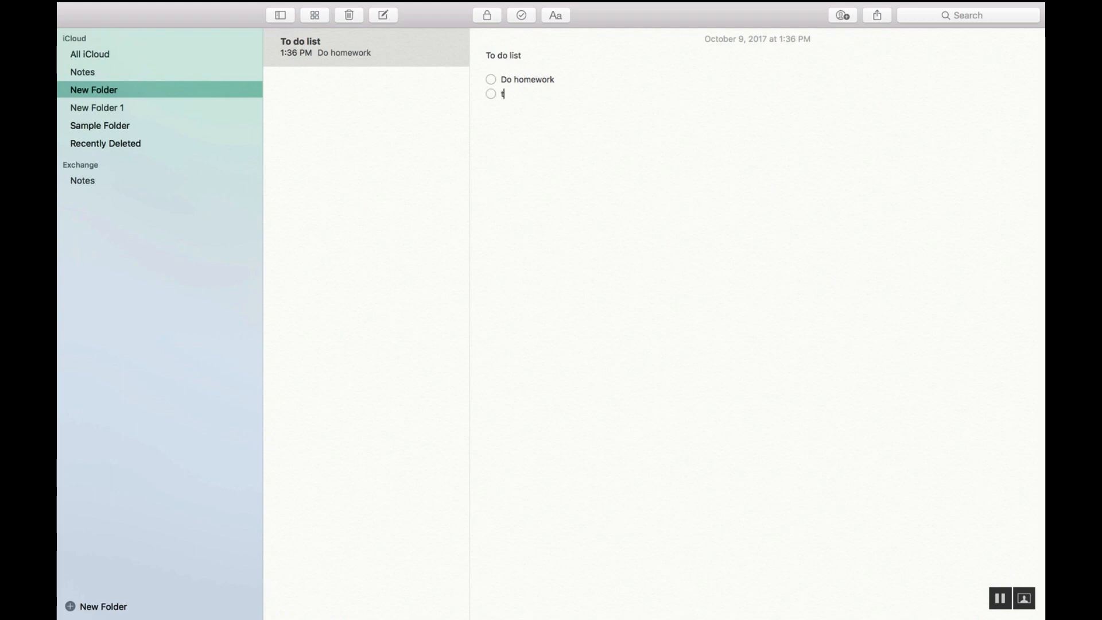
type("ake out the tra")
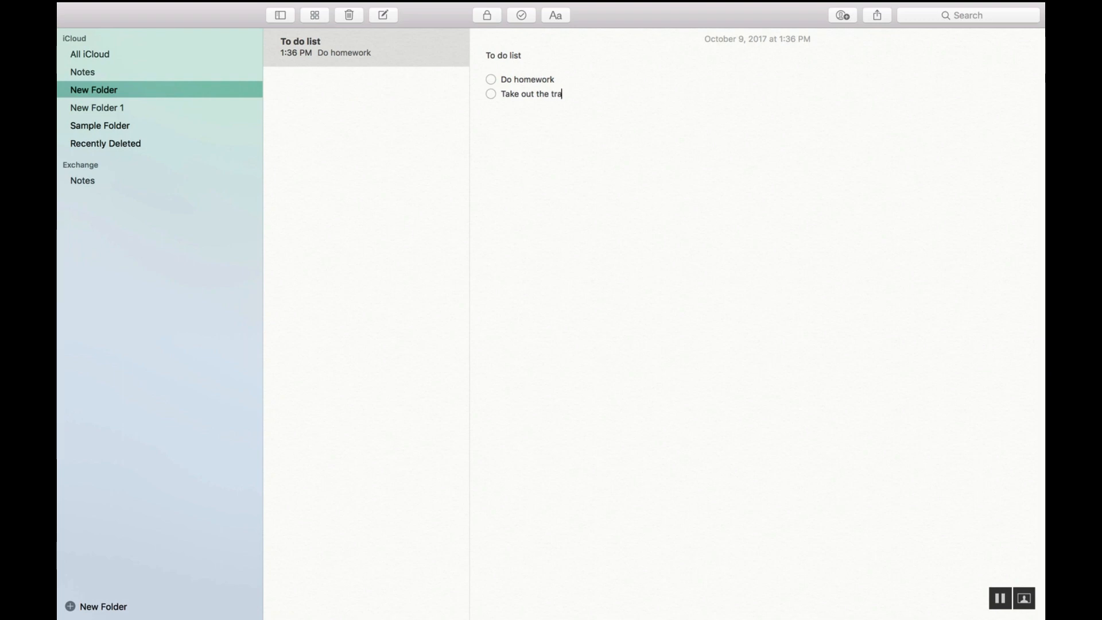
type("sh")
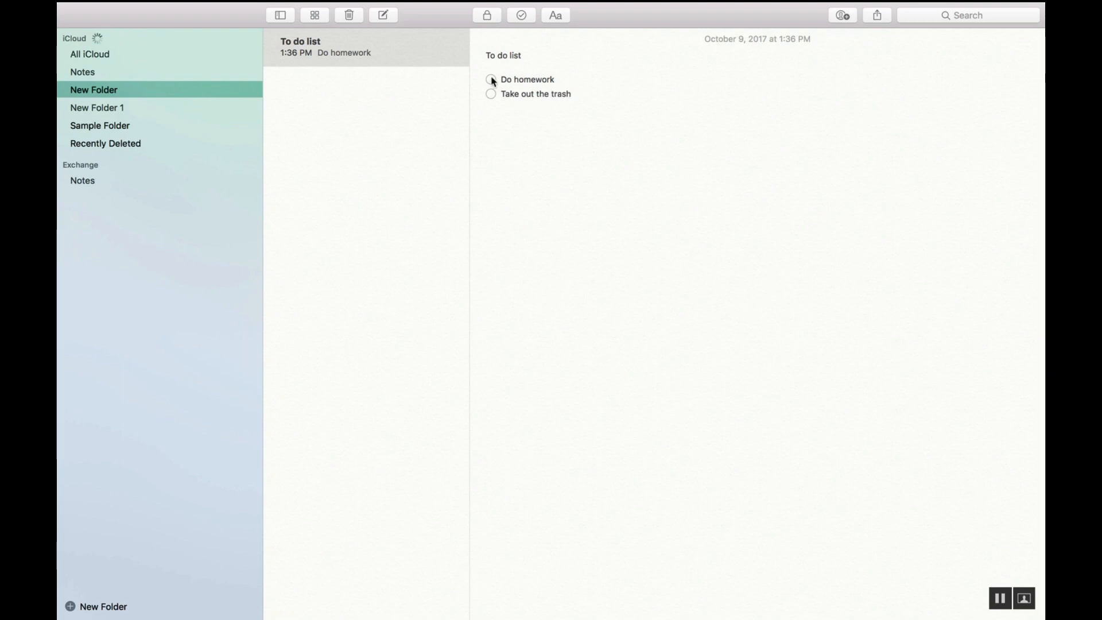
left_click(490, 79)
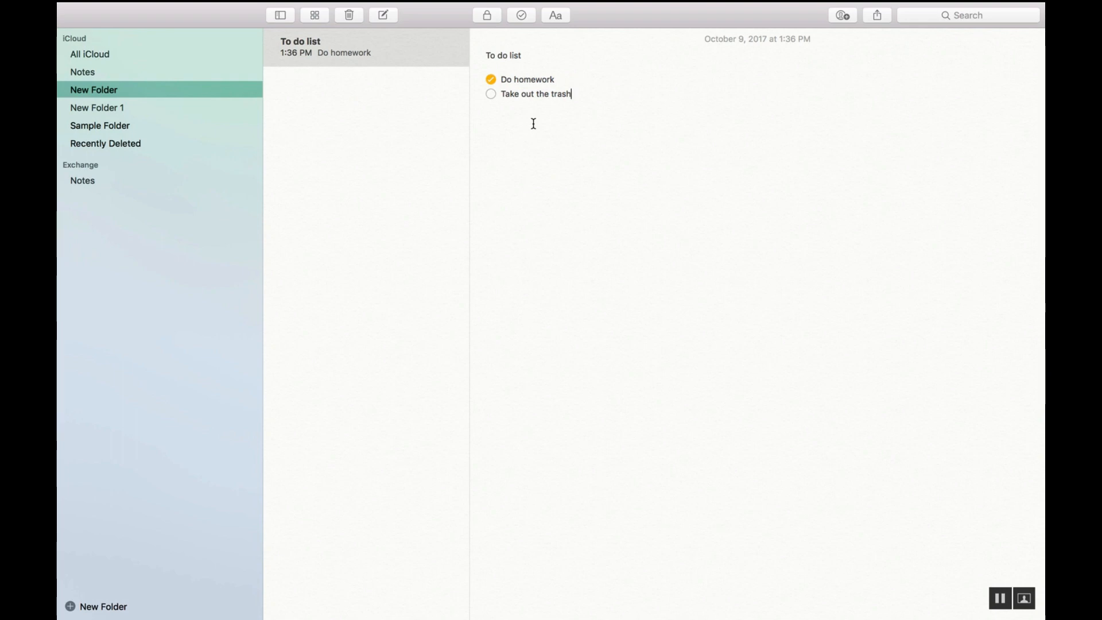
mouse_move(571, 95)
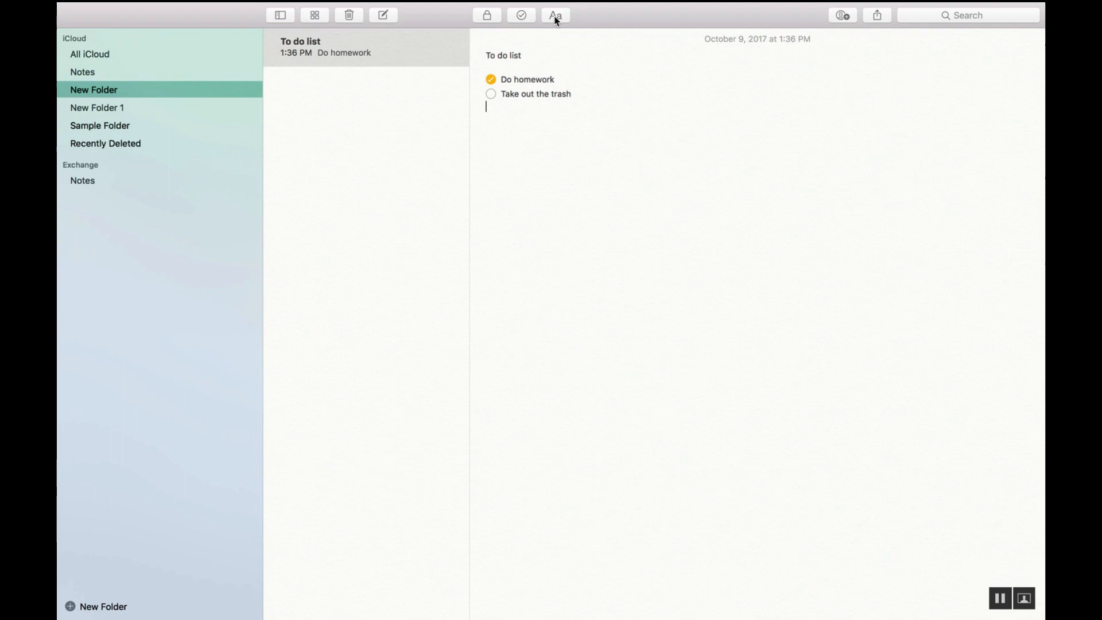
left_click(555, 15)
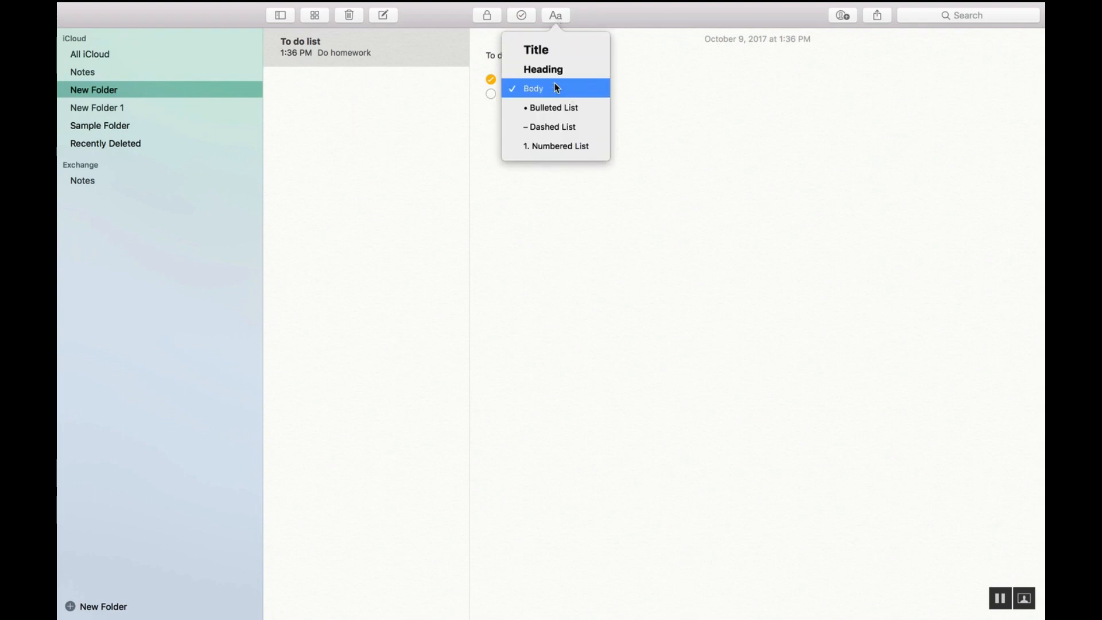
mouse_move(555, 146)
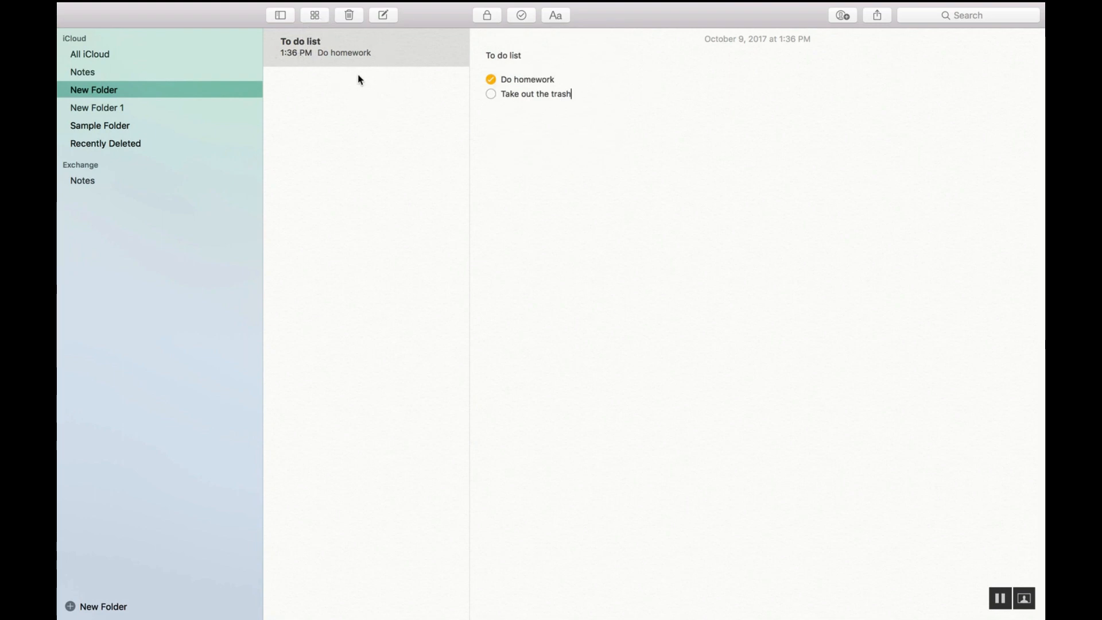
left_click(314, 14)
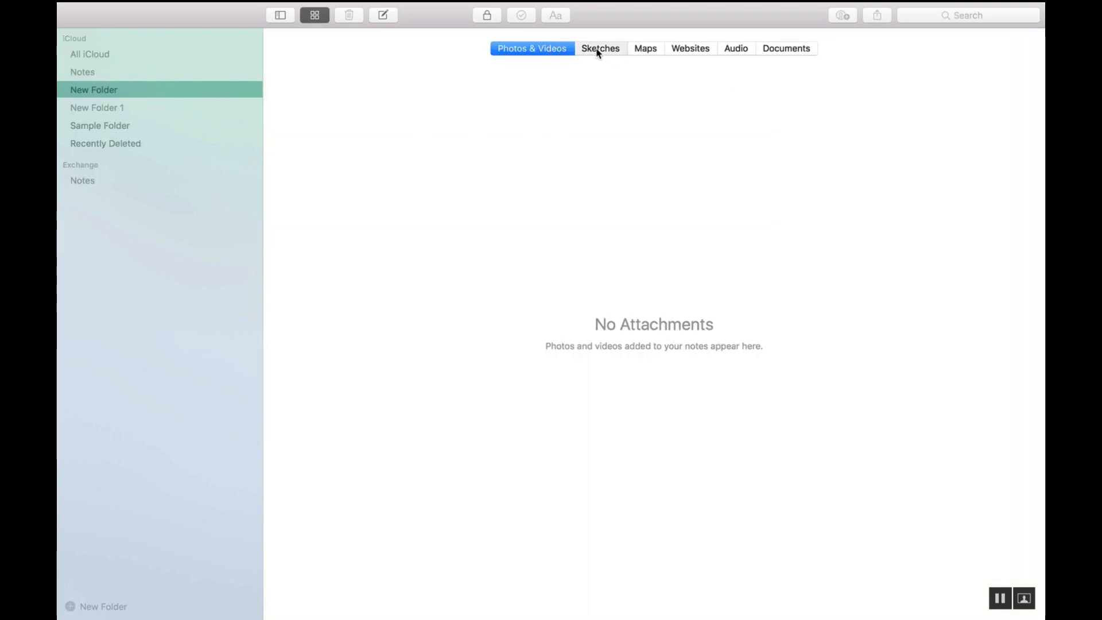
Browse the Audio and Documents attachment categories, both empty.
left_click(735, 49)
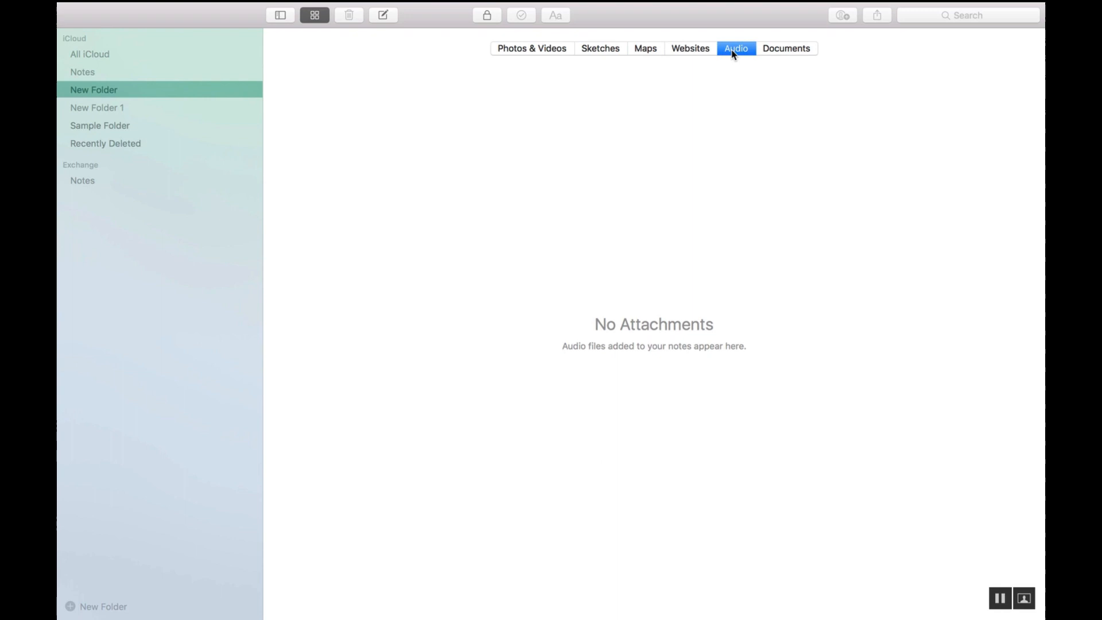
left_click(785, 48)
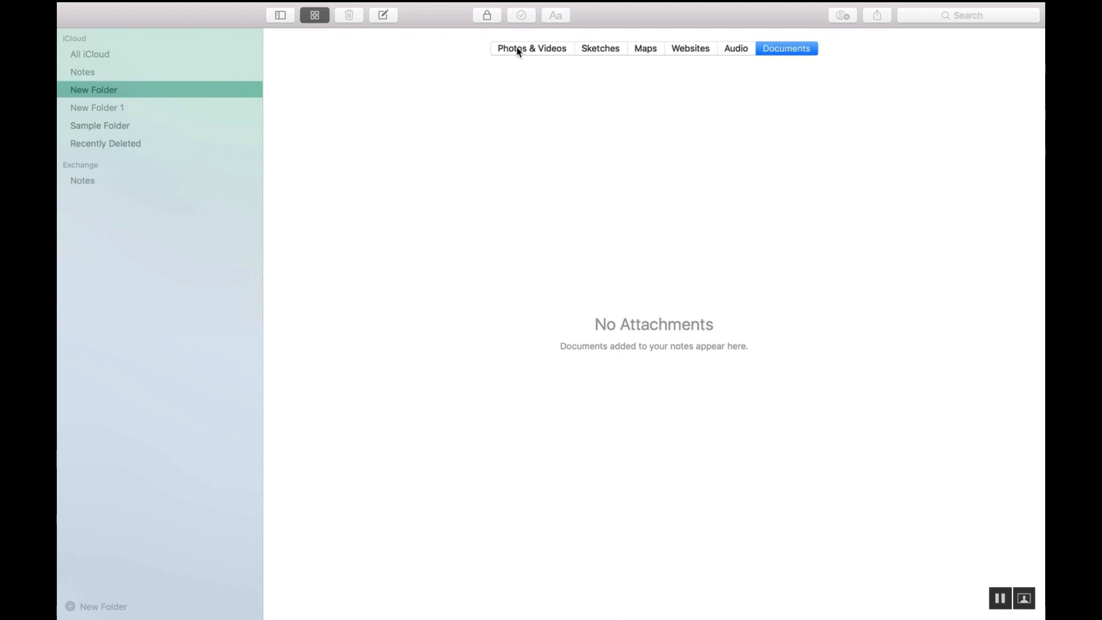
mouse_move(295, 13)
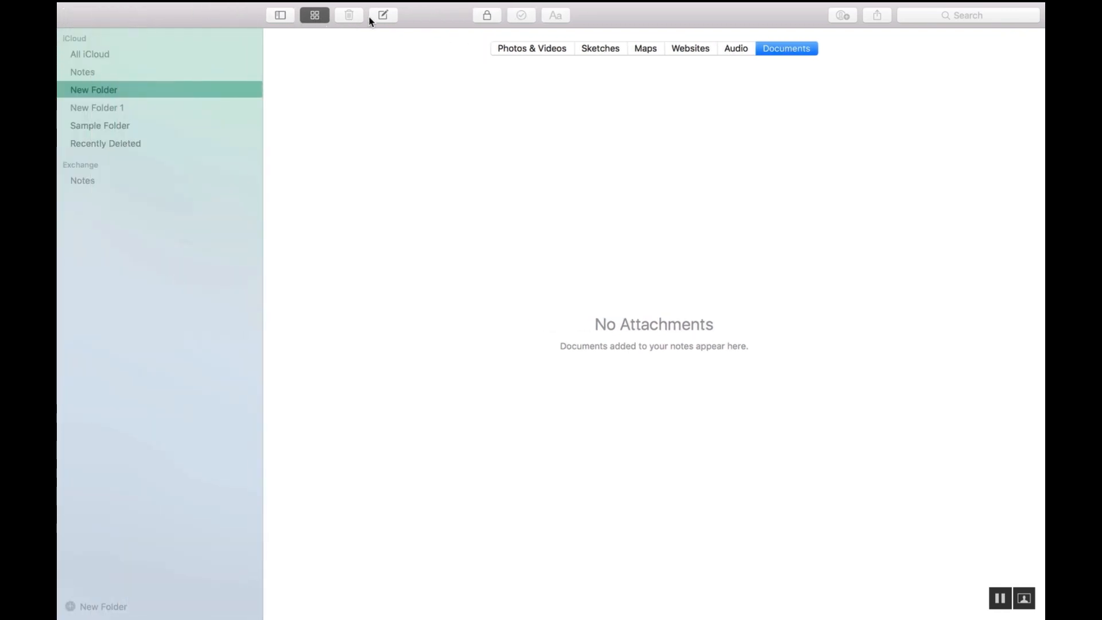
Return to the 'To do list' note, view its sharing options and cancel without sharing.
left_click(315, 15)
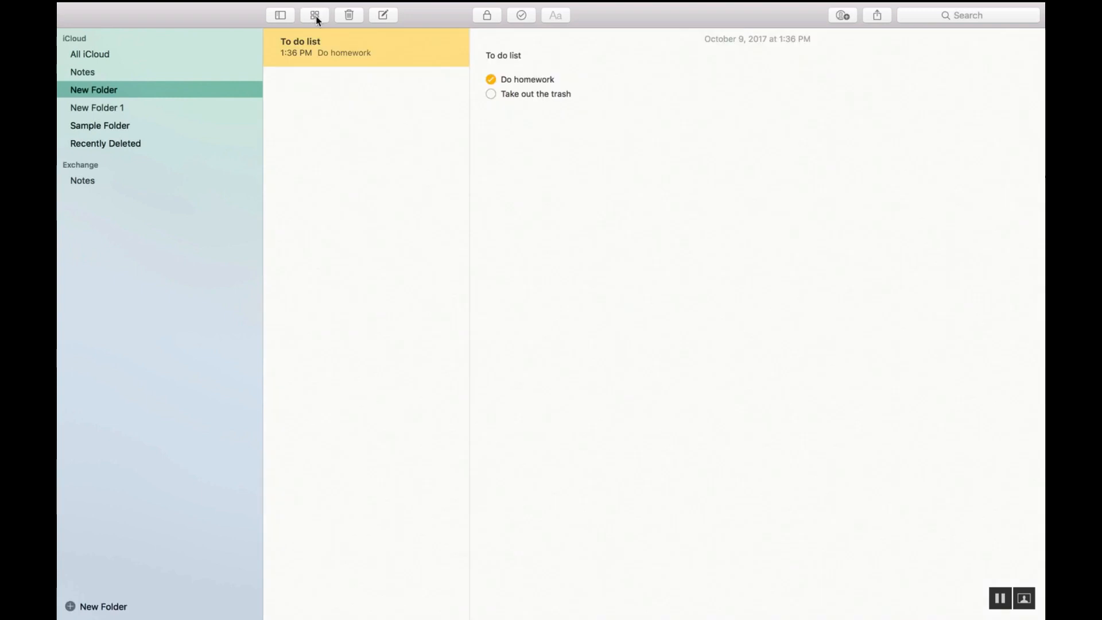
mouse_move(417, 70)
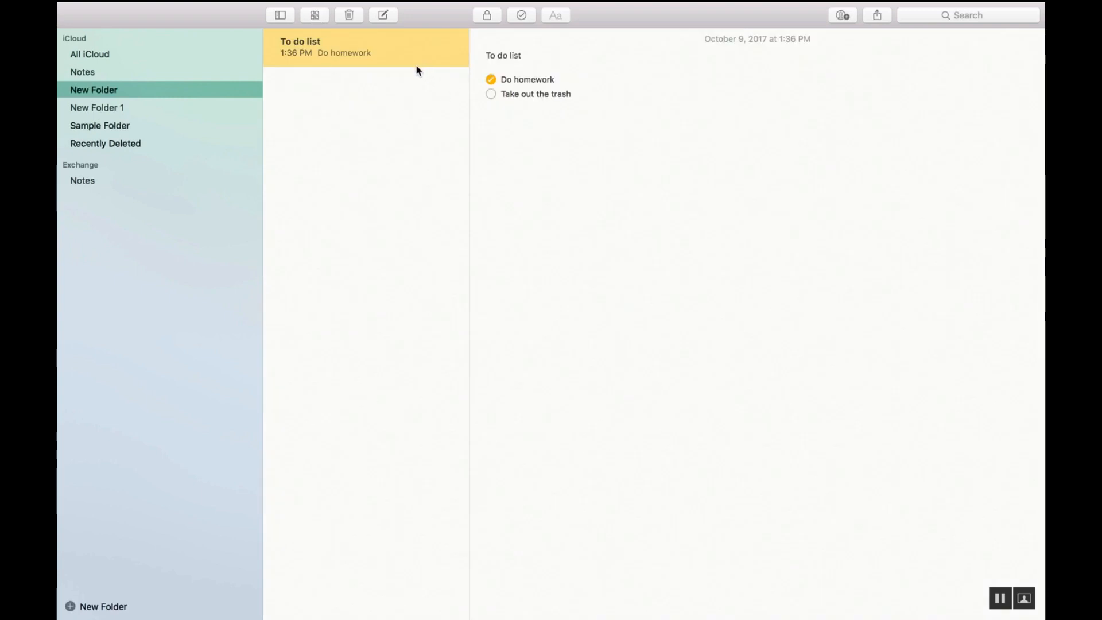
mouse_move(800, 55)
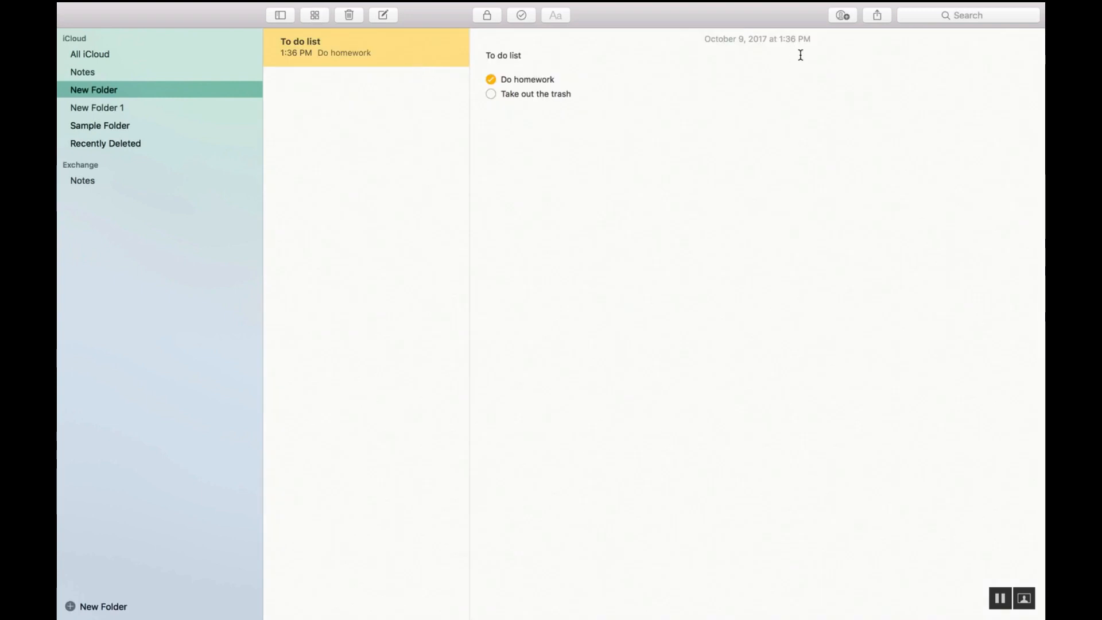
left_click(875, 15)
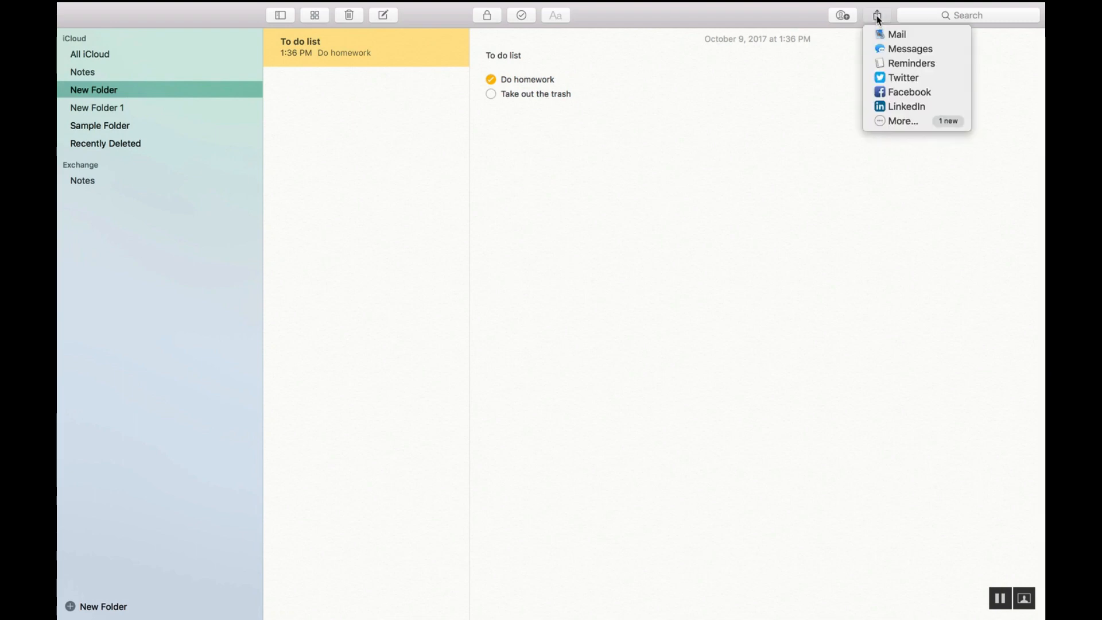
mouse_move(917, 63)
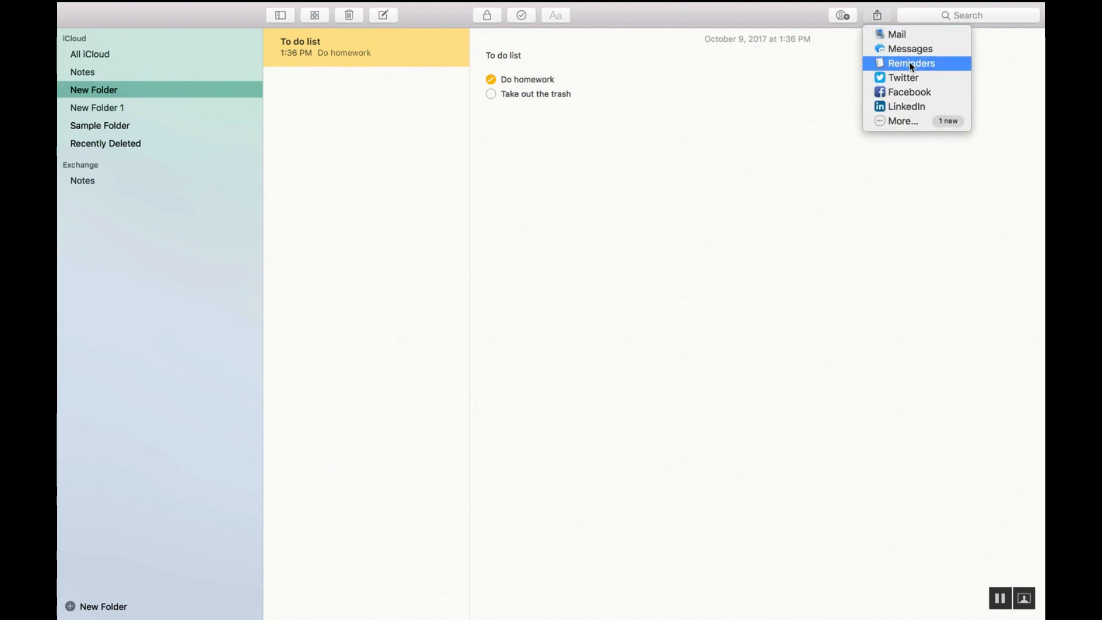
mouse_move(927, 64)
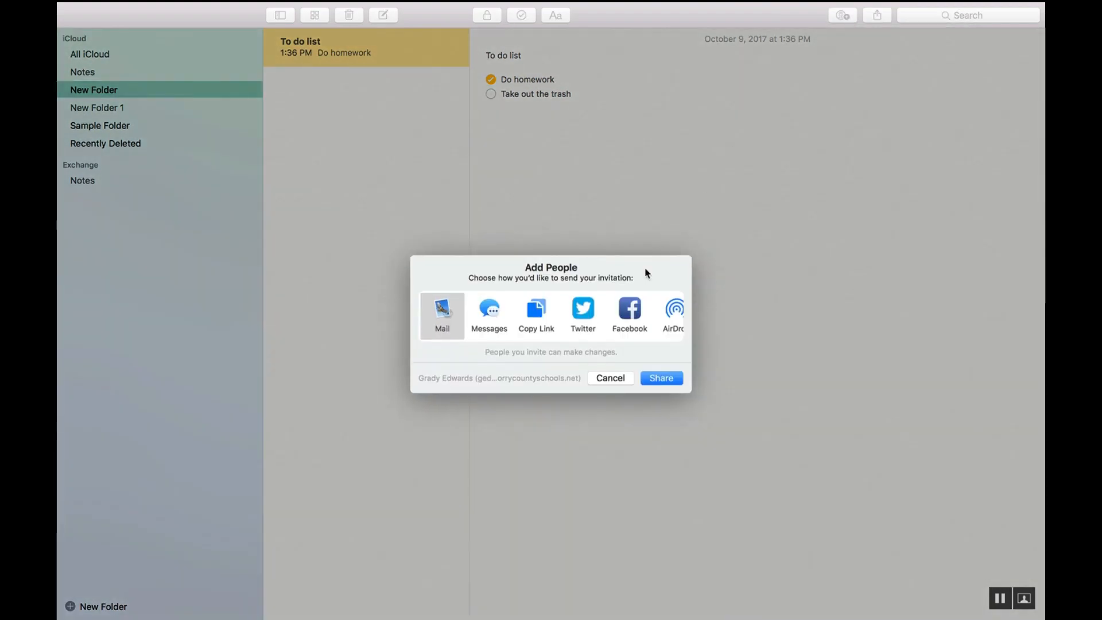
mouse_move(568, 338)
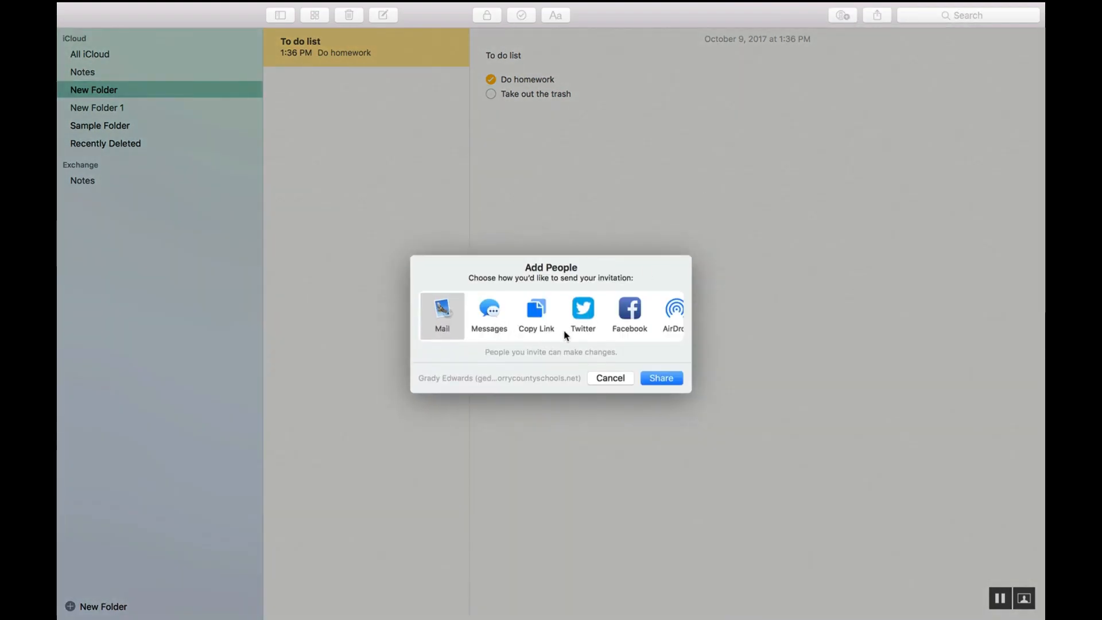
left_click(609, 377)
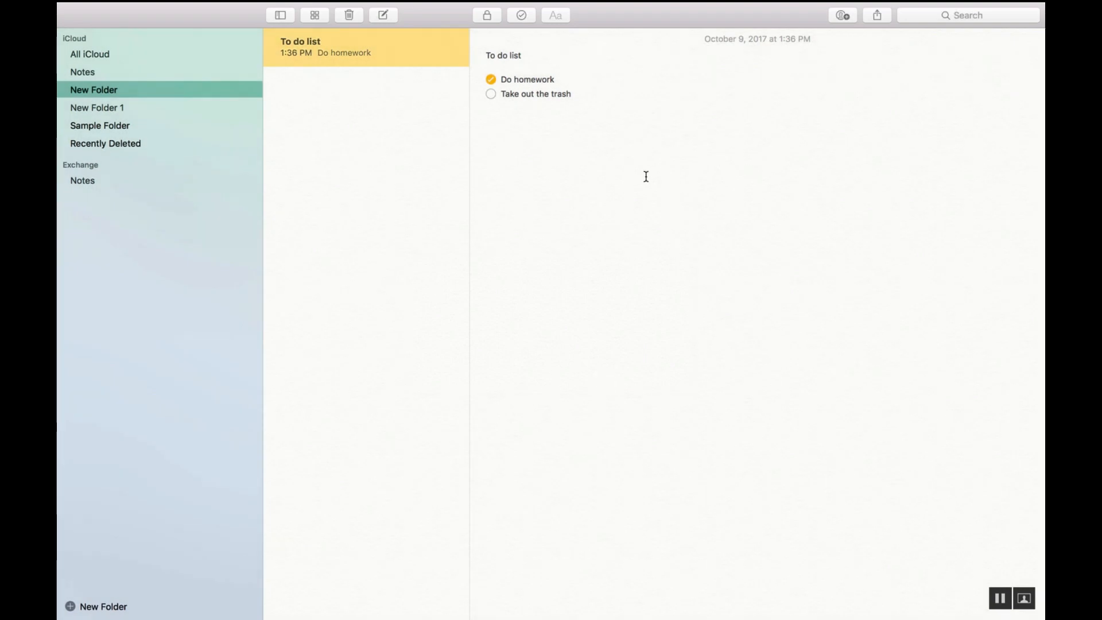
mouse_move(758, 72)
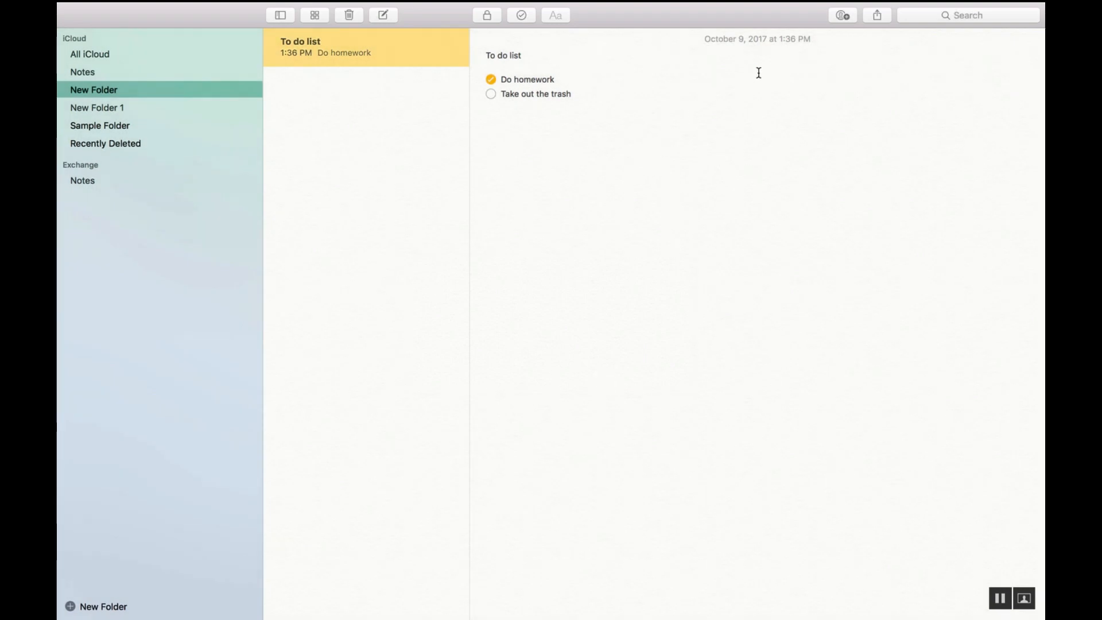
mouse_move(952, 15)
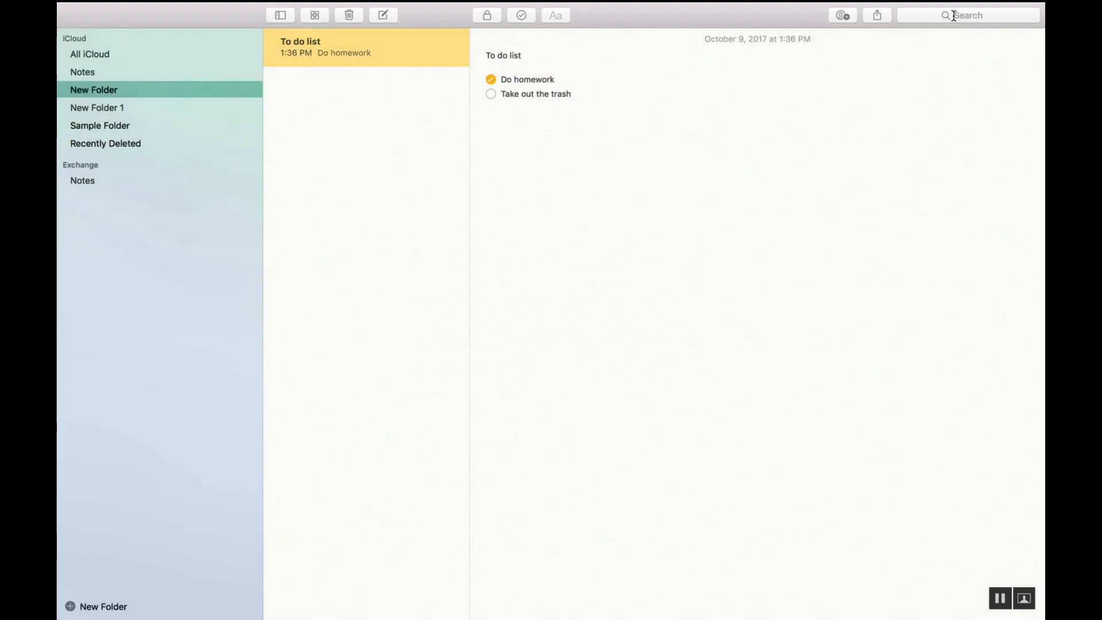
mouse_move(968, 15)
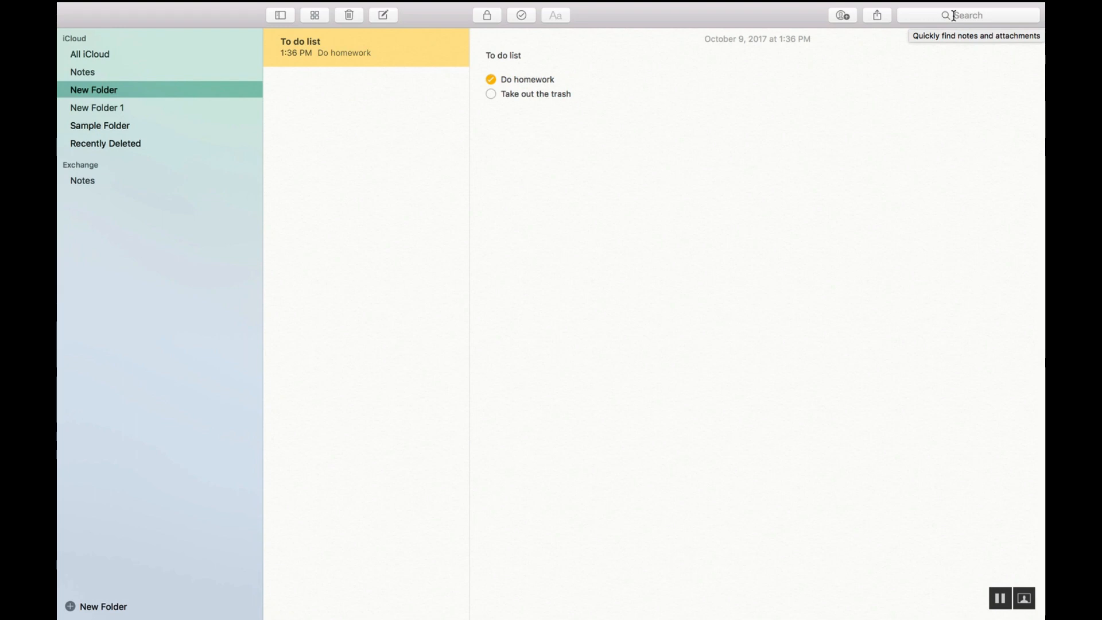